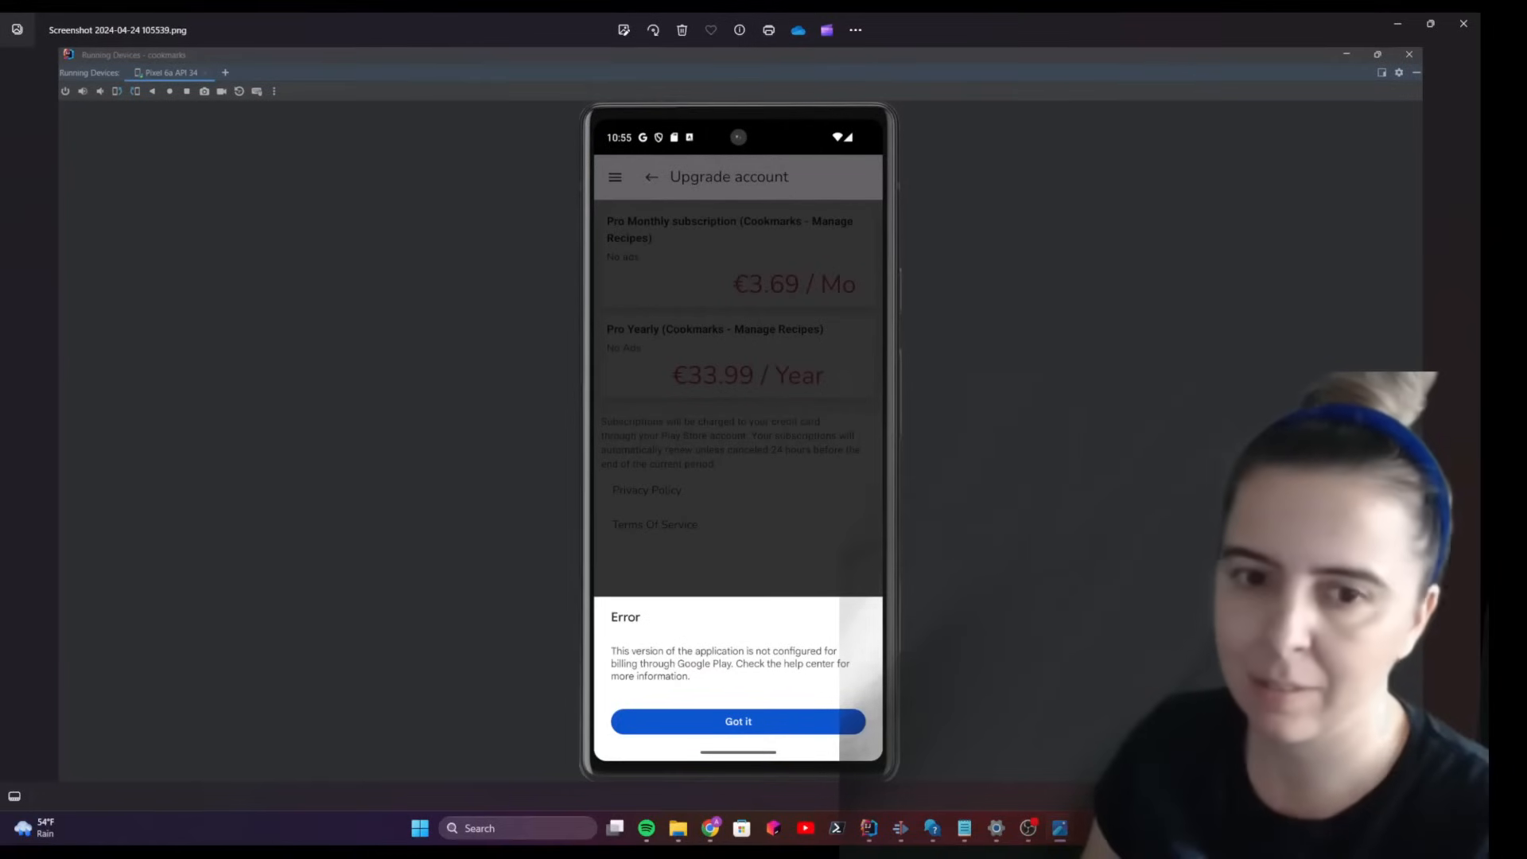
# Close the billing-error screenshot to reveal the Pro Monthly Google Play purchase sheet.
pyautogui.click(738, 720)
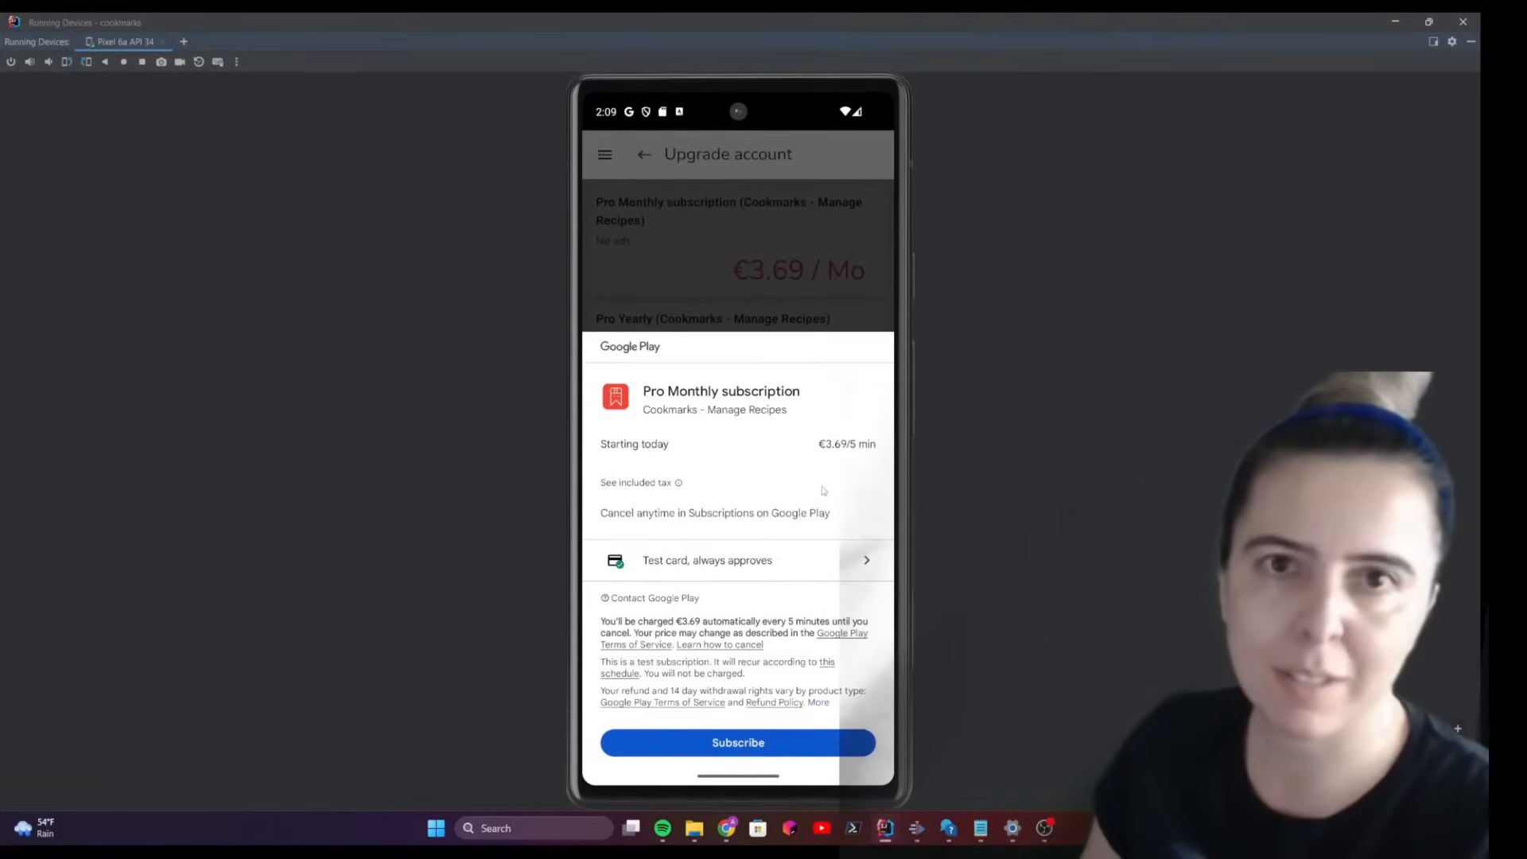
pyautogui.moveTo(753, 377)
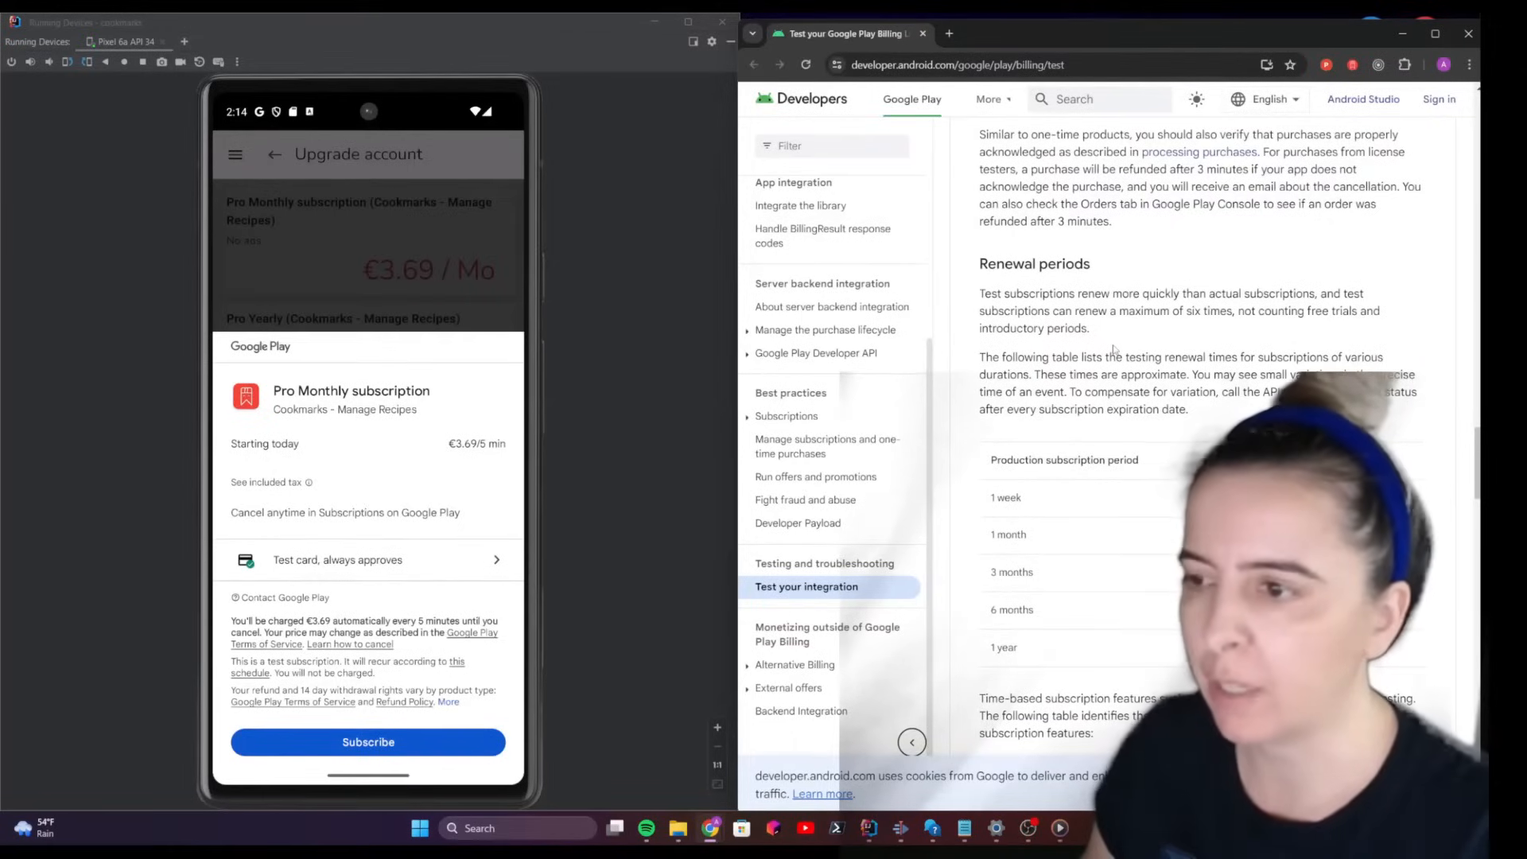
# Scroll to the Renewal periods table and mark its '1 month' row.
pyautogui.scroll(-3)
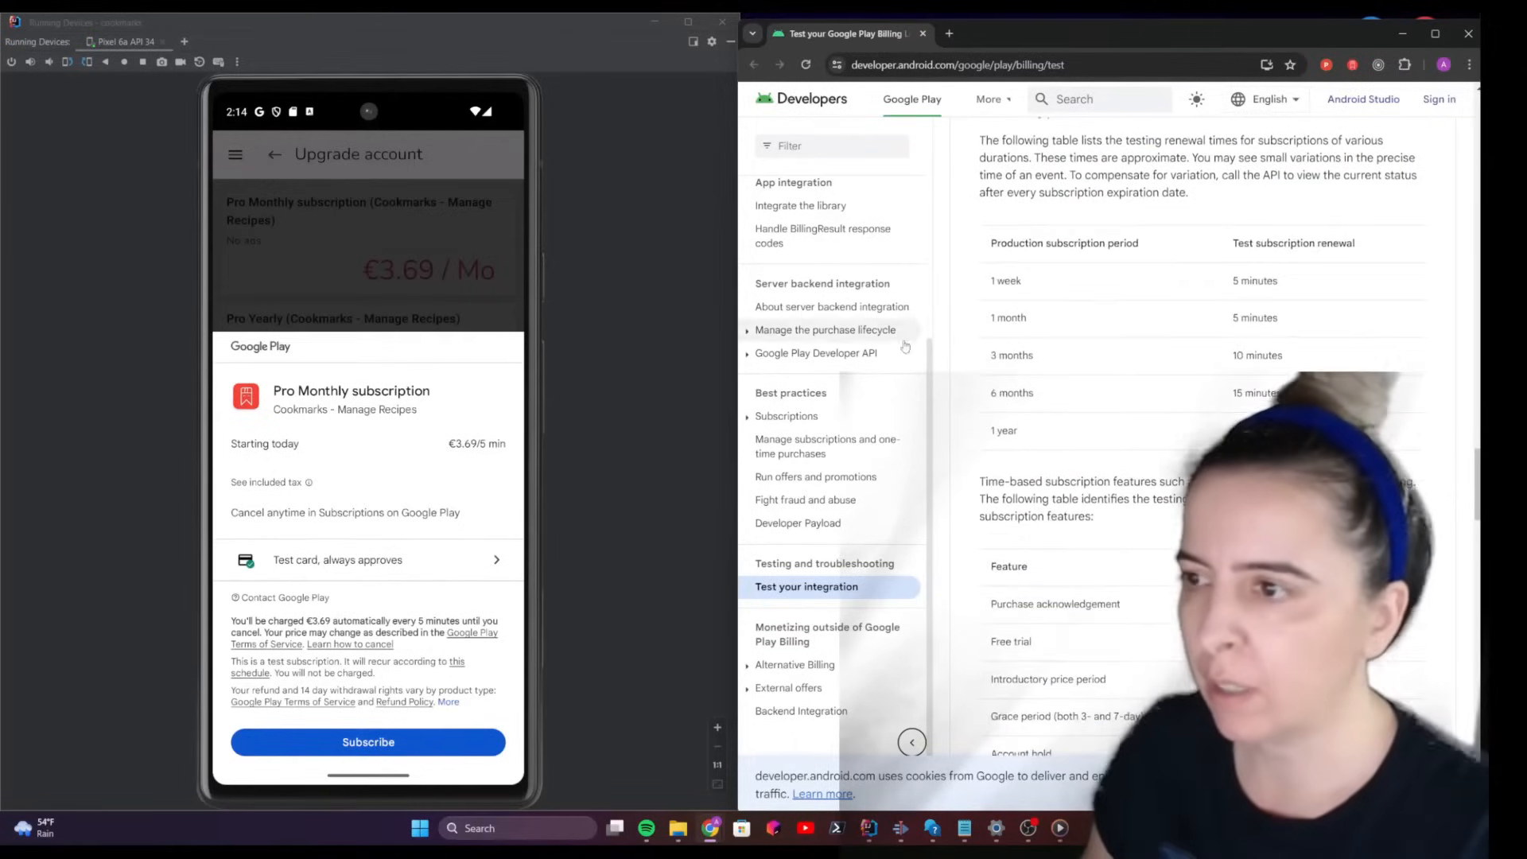
pyautogui.doubleClick(1007, 317)
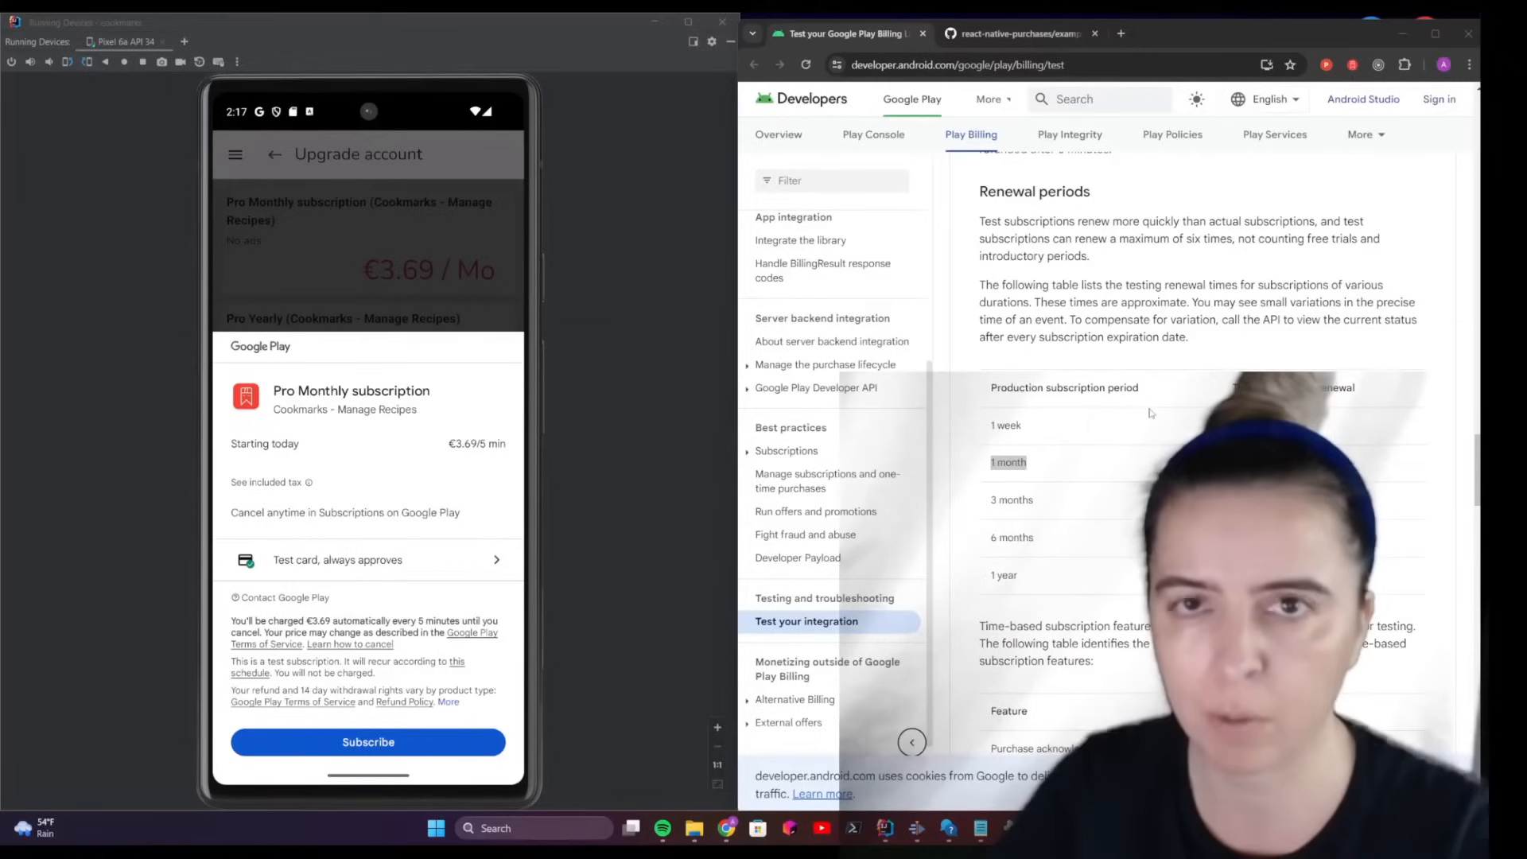
pyautogui.moveTo(1064, 416)
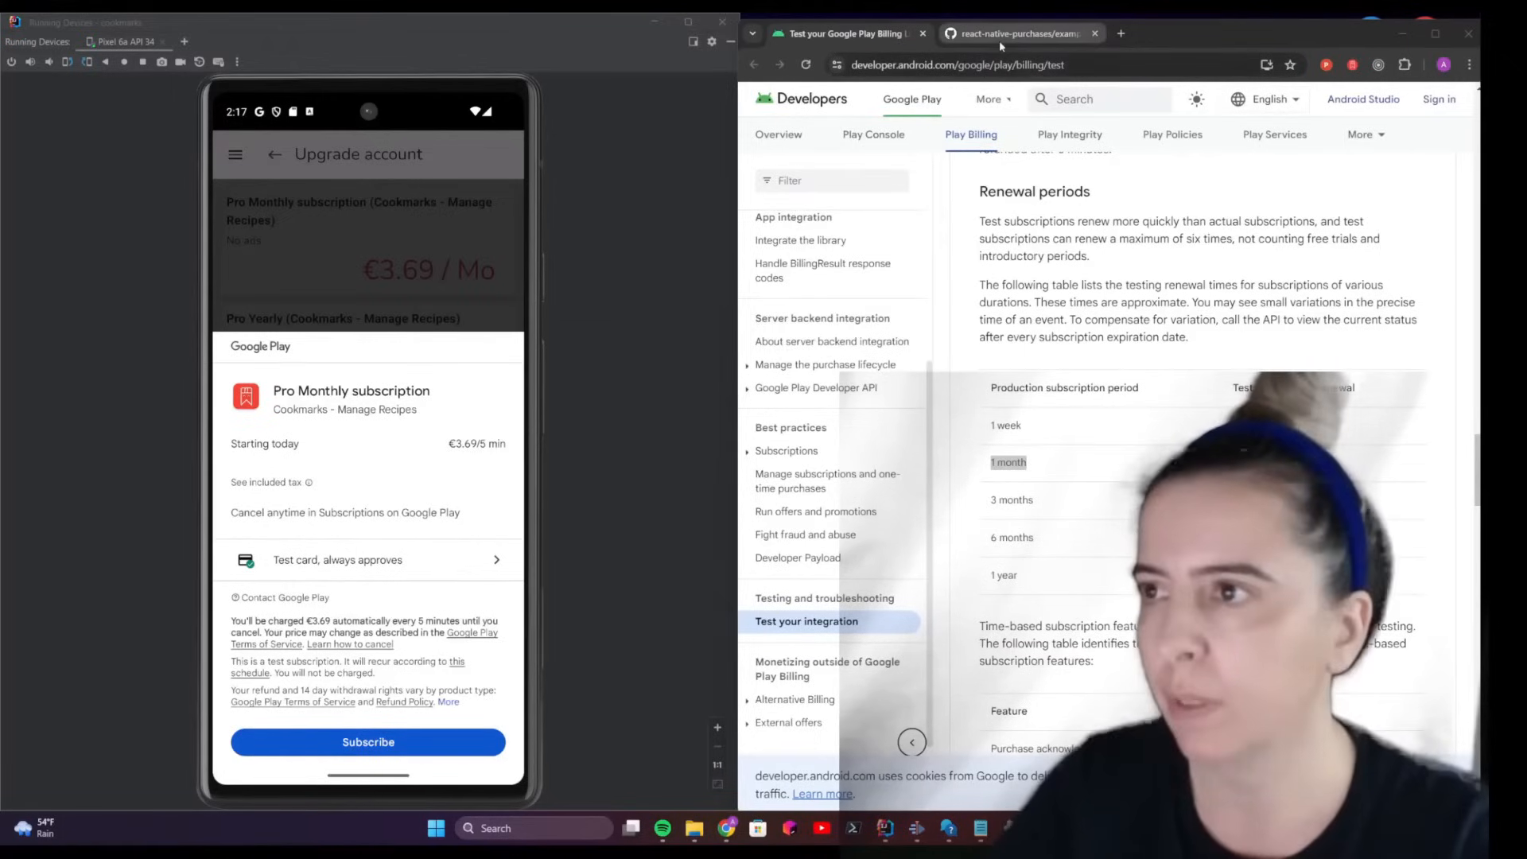
# Switch to the react-native-purchases examples/MagicWeather folder on GitHub.
pyautogui.click(1018, 33)
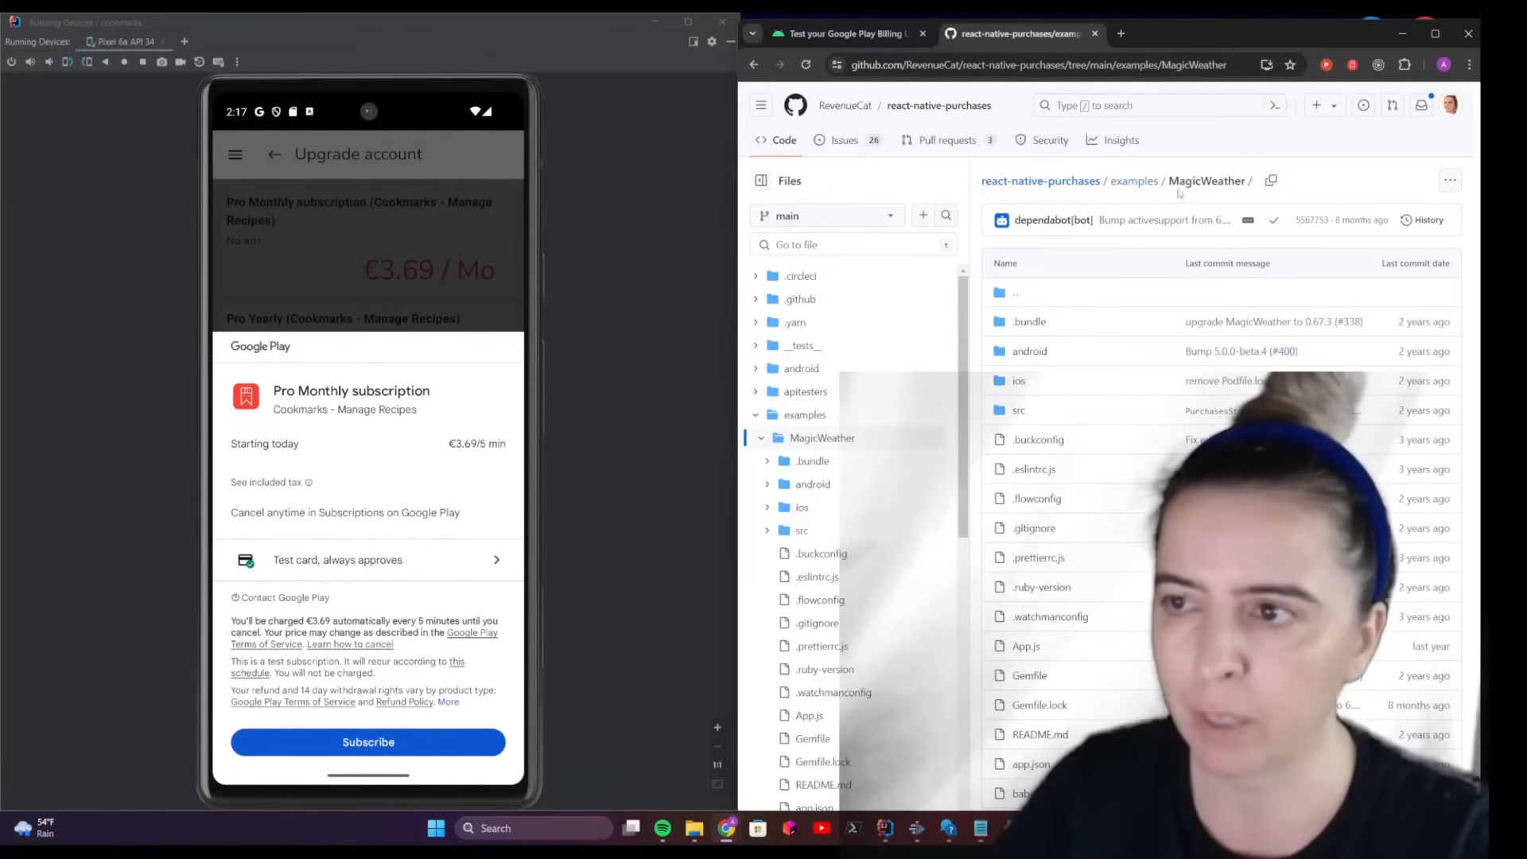
pyautogui.moveTo(1249, 183)
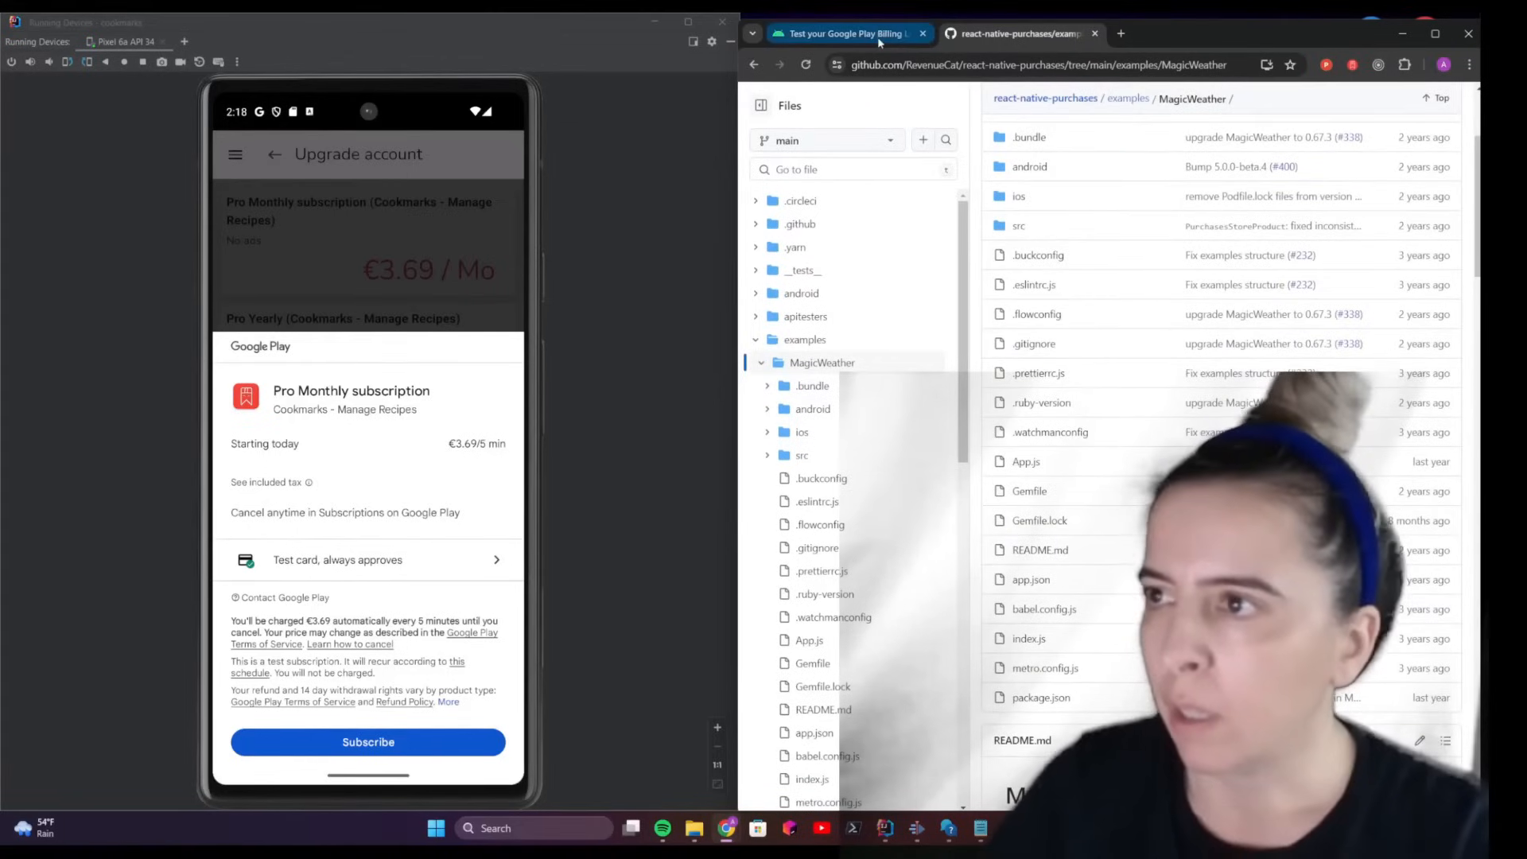
# Switch back to the Test your Google Play Billing Library integration guide tab.
pyautogui.click(842, 34)
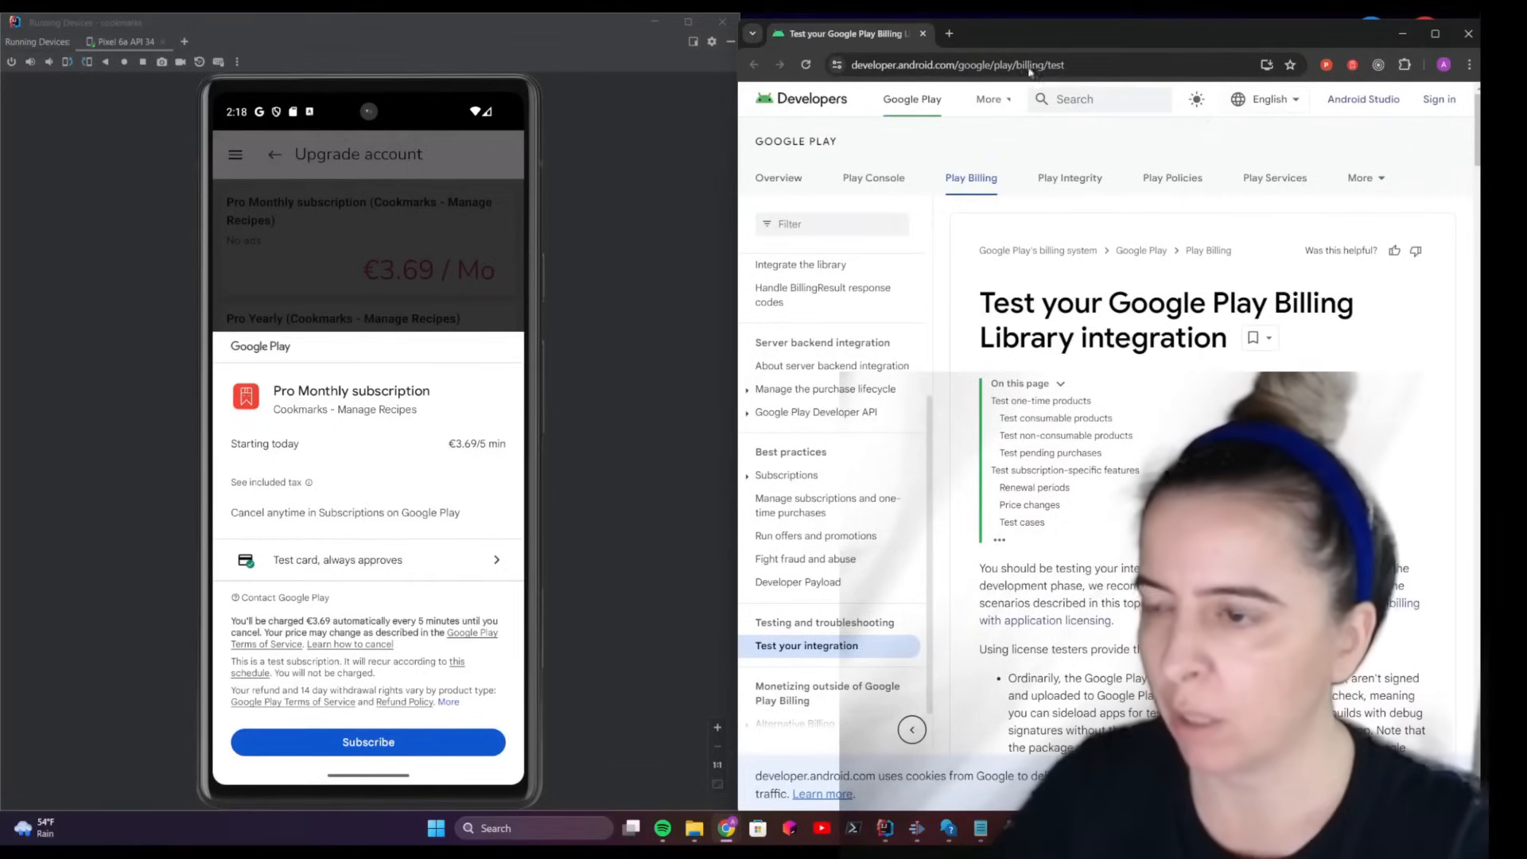
pyautogui.scroll(-3)
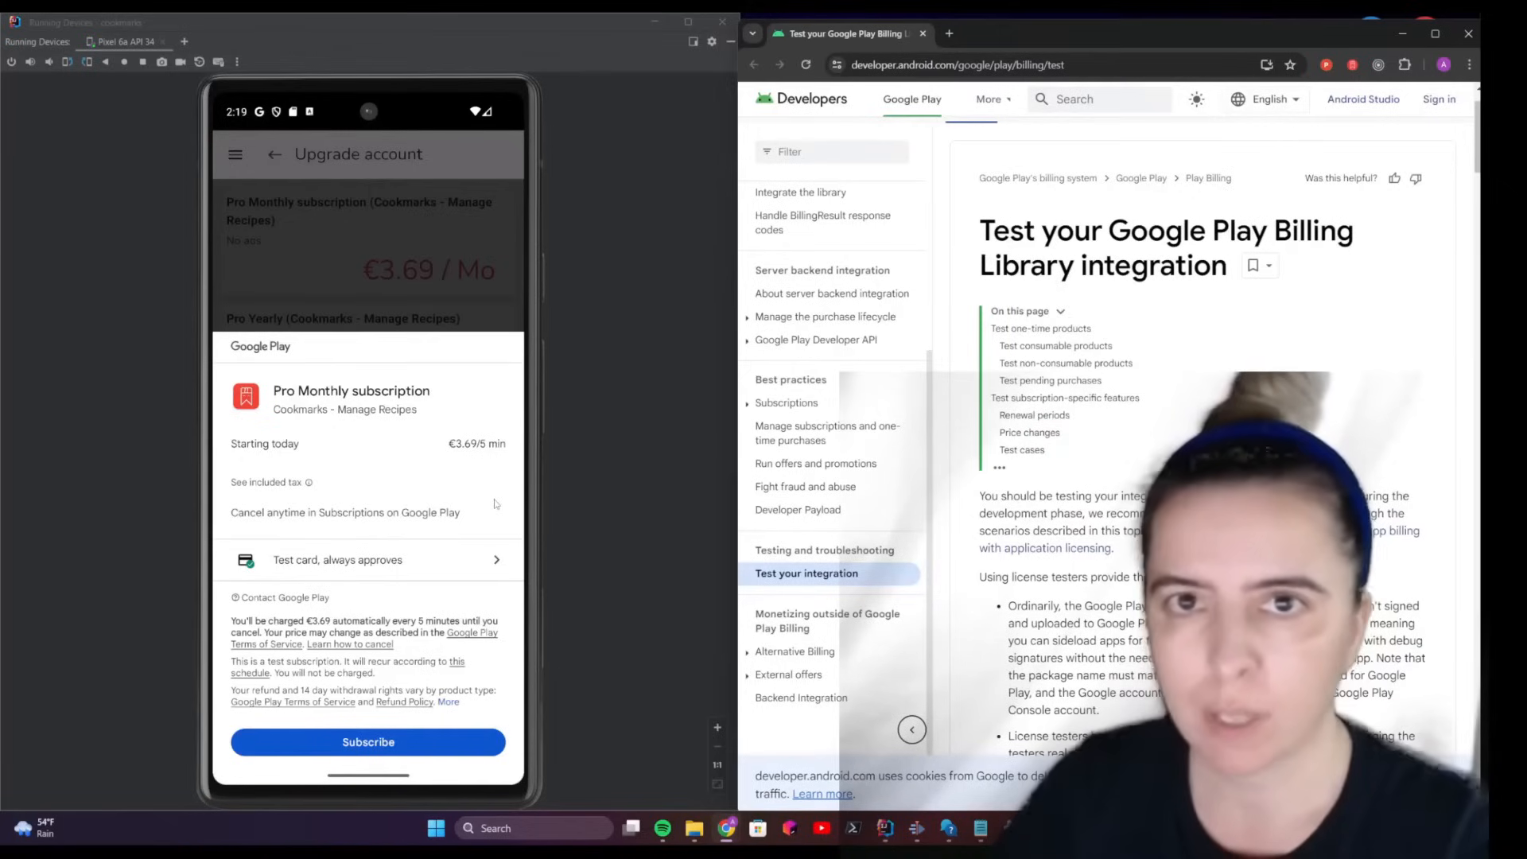
pyautogui.moveTo(396, 356)
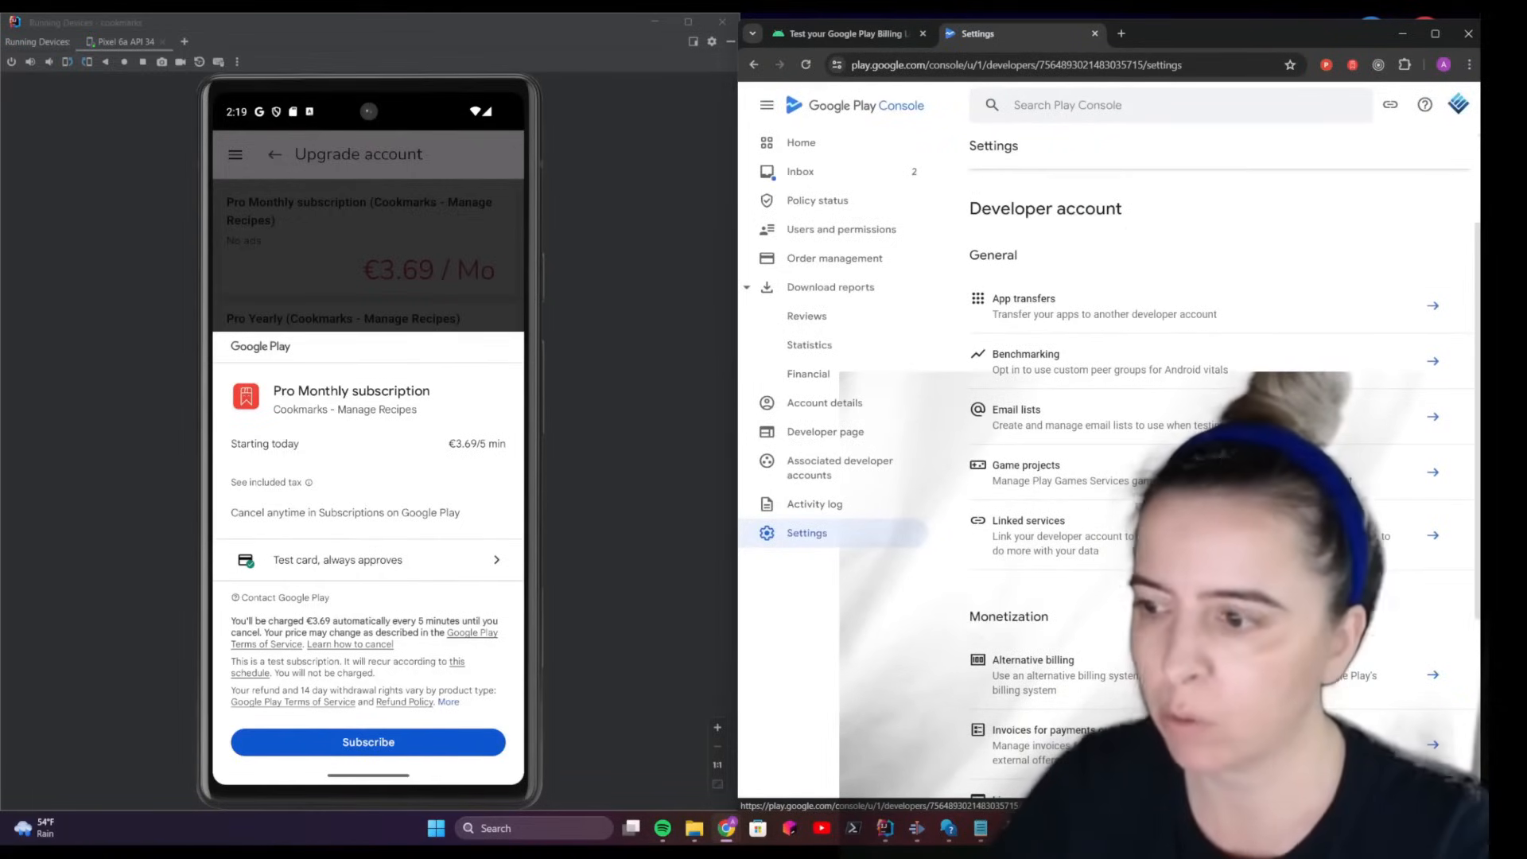
# Scroll Settings to Monetization and choose License testing.
pyautogui.scroll(-3)
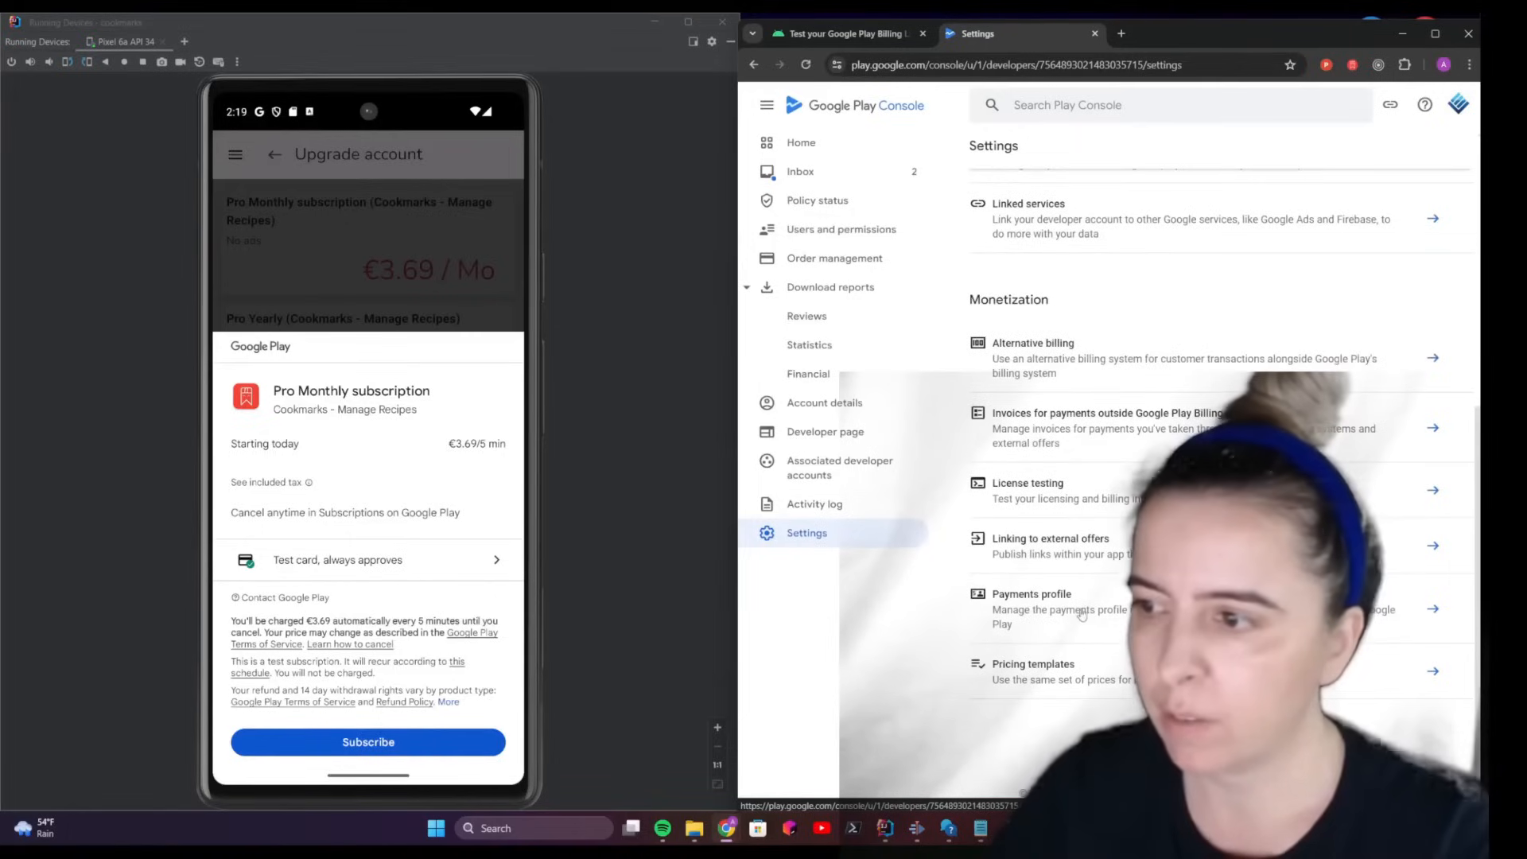
pyautogui.click(1027, 482)
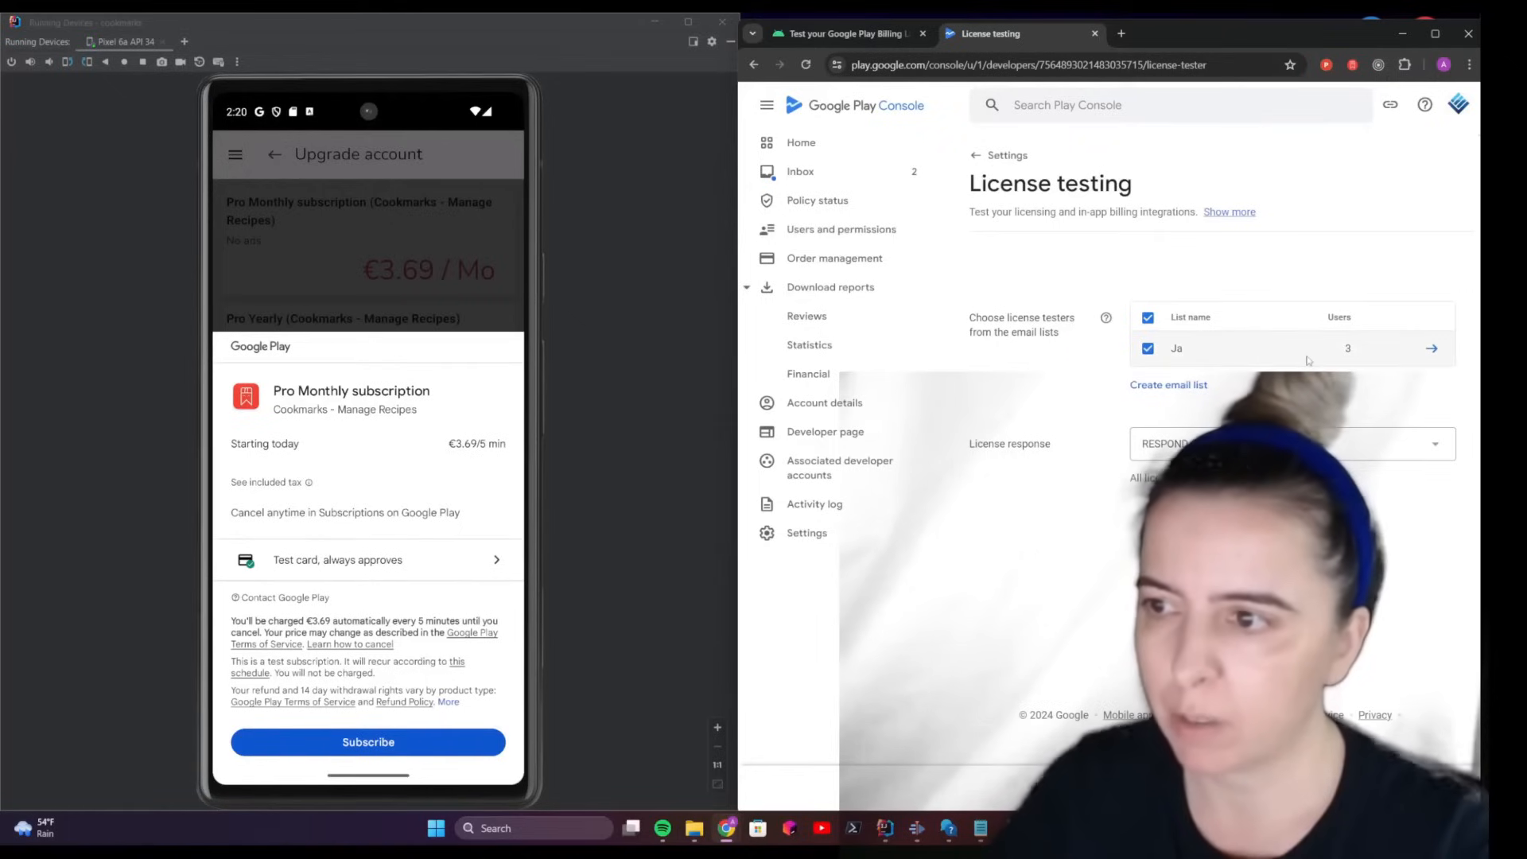
# Toggle the license tester email list off and back on.
pyautogui.click(1149, 317)
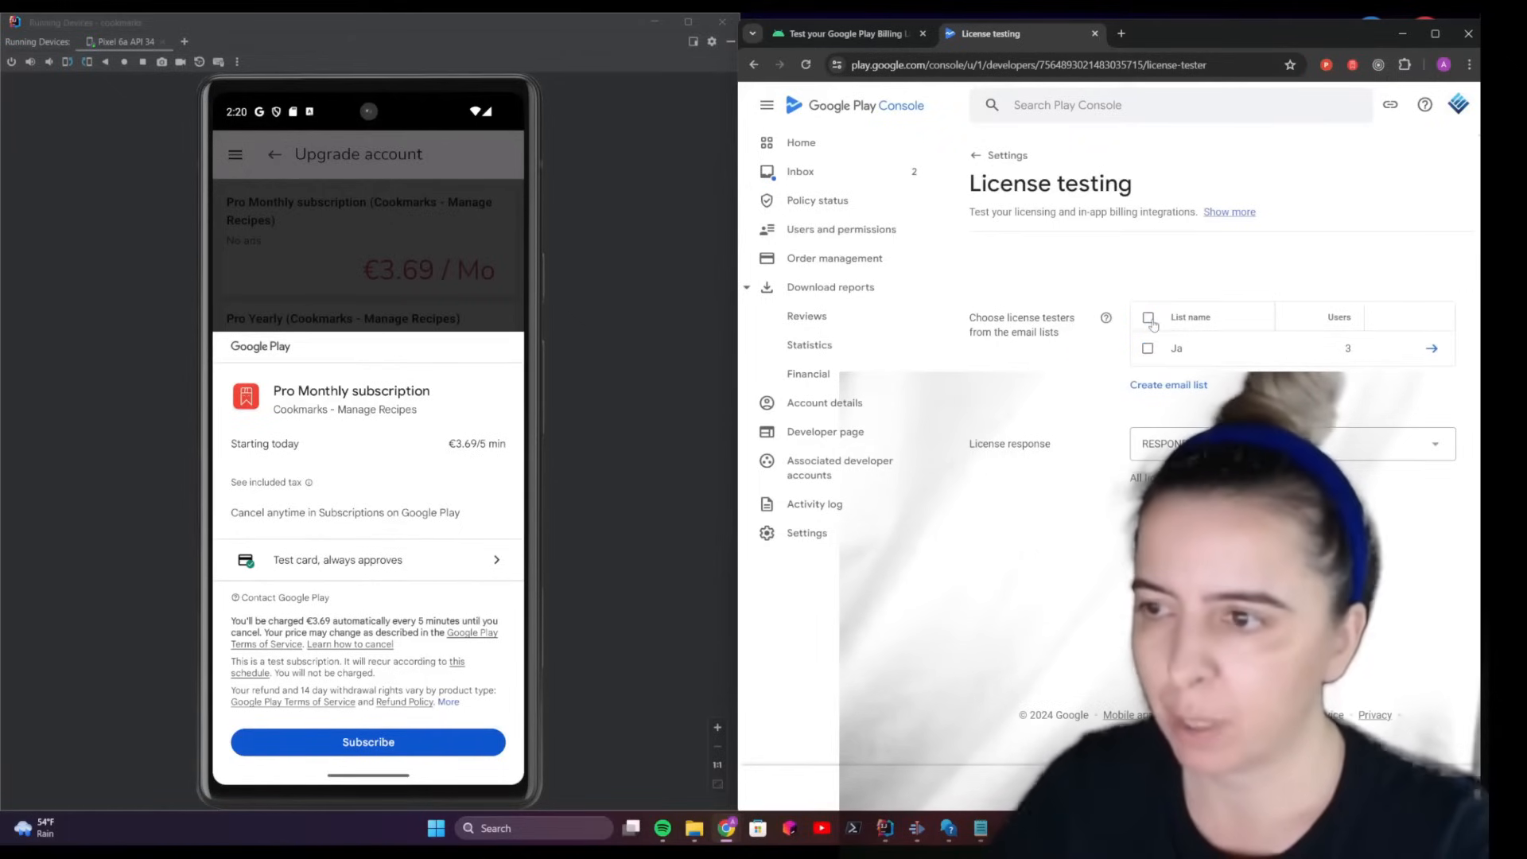
pyautogui.click(1148, 317)
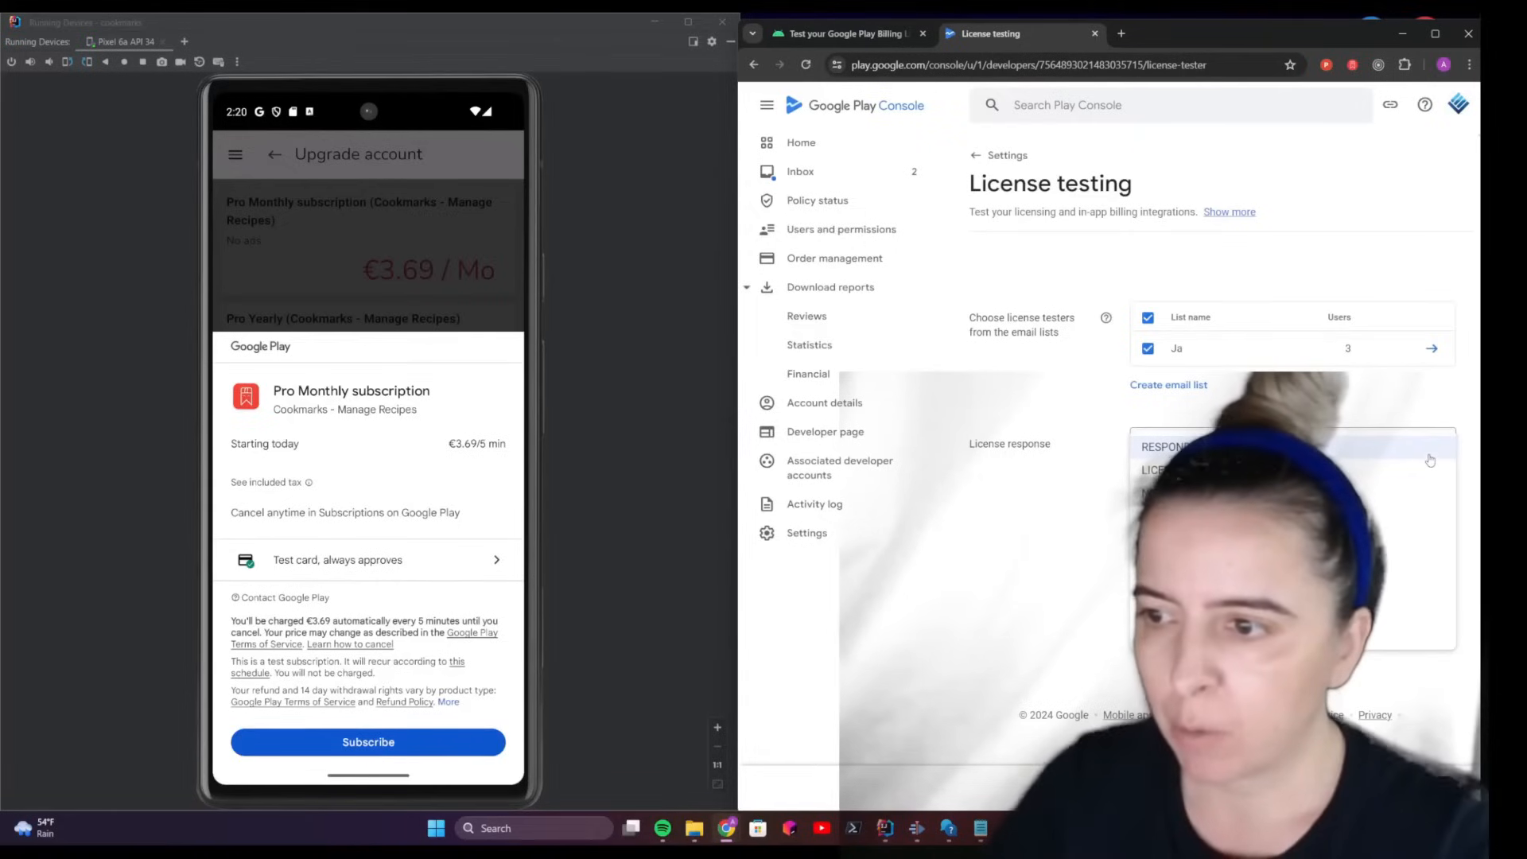
pyautogui.moveTo(1384, 469)
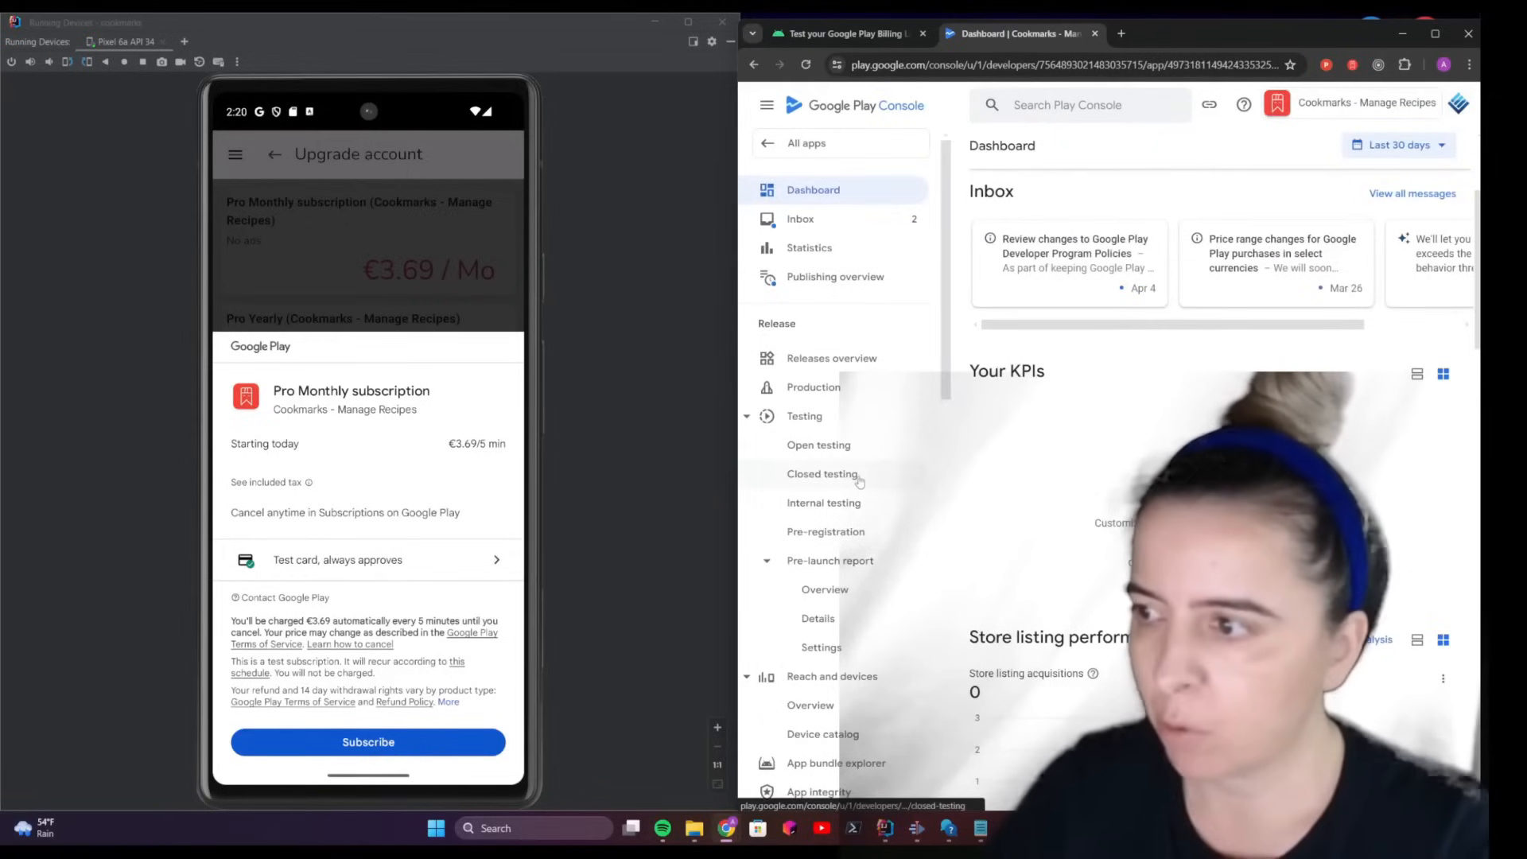
# Open Closed testing under Testing to see the Closed testing - Alpha track.
pyautogui.click(821, 473)
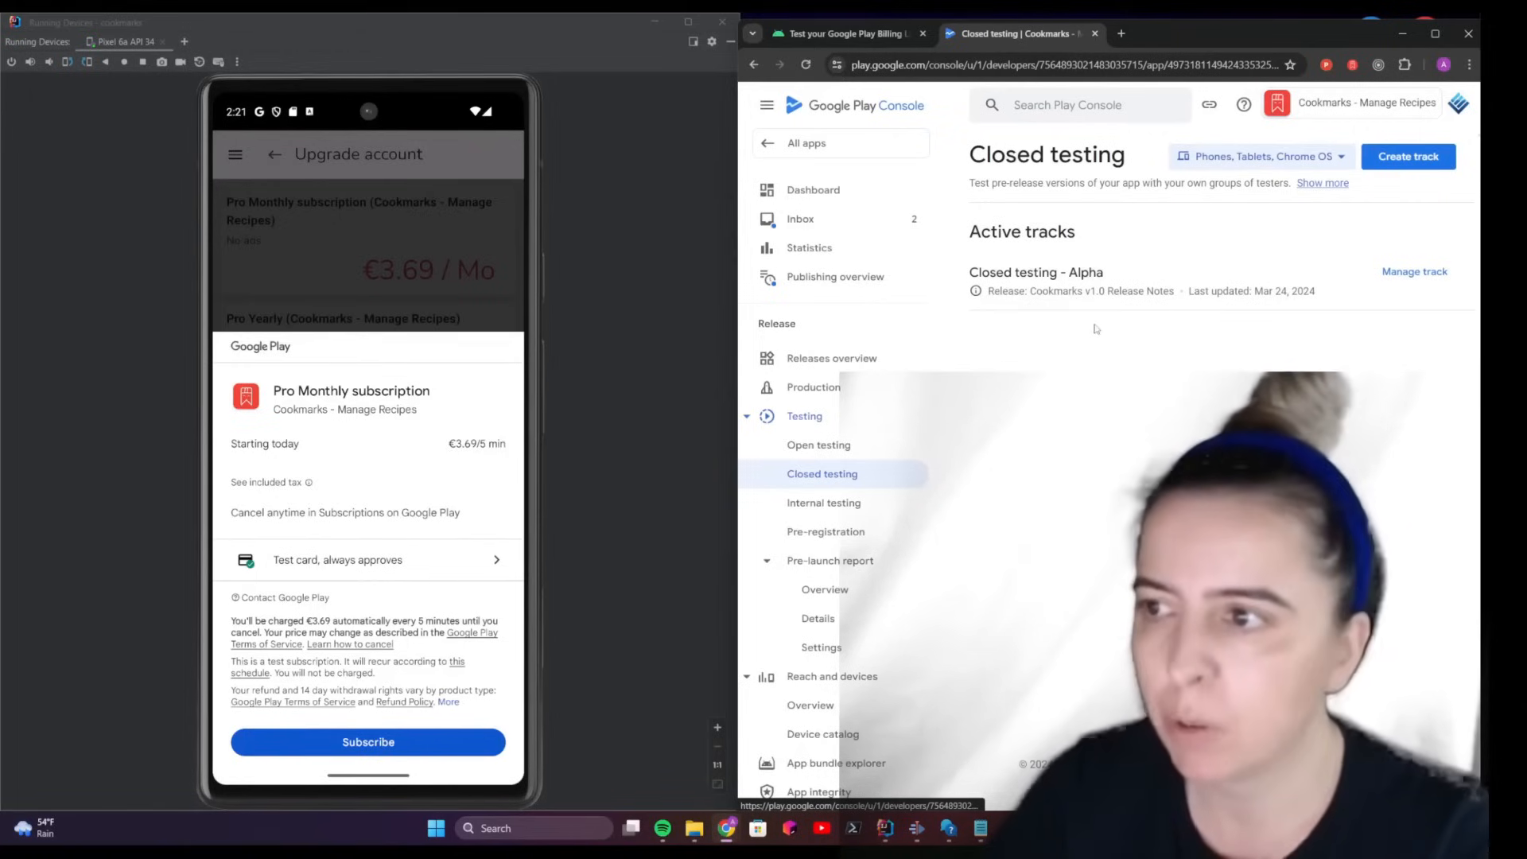
pyautogui.moveTo(1137, 286)
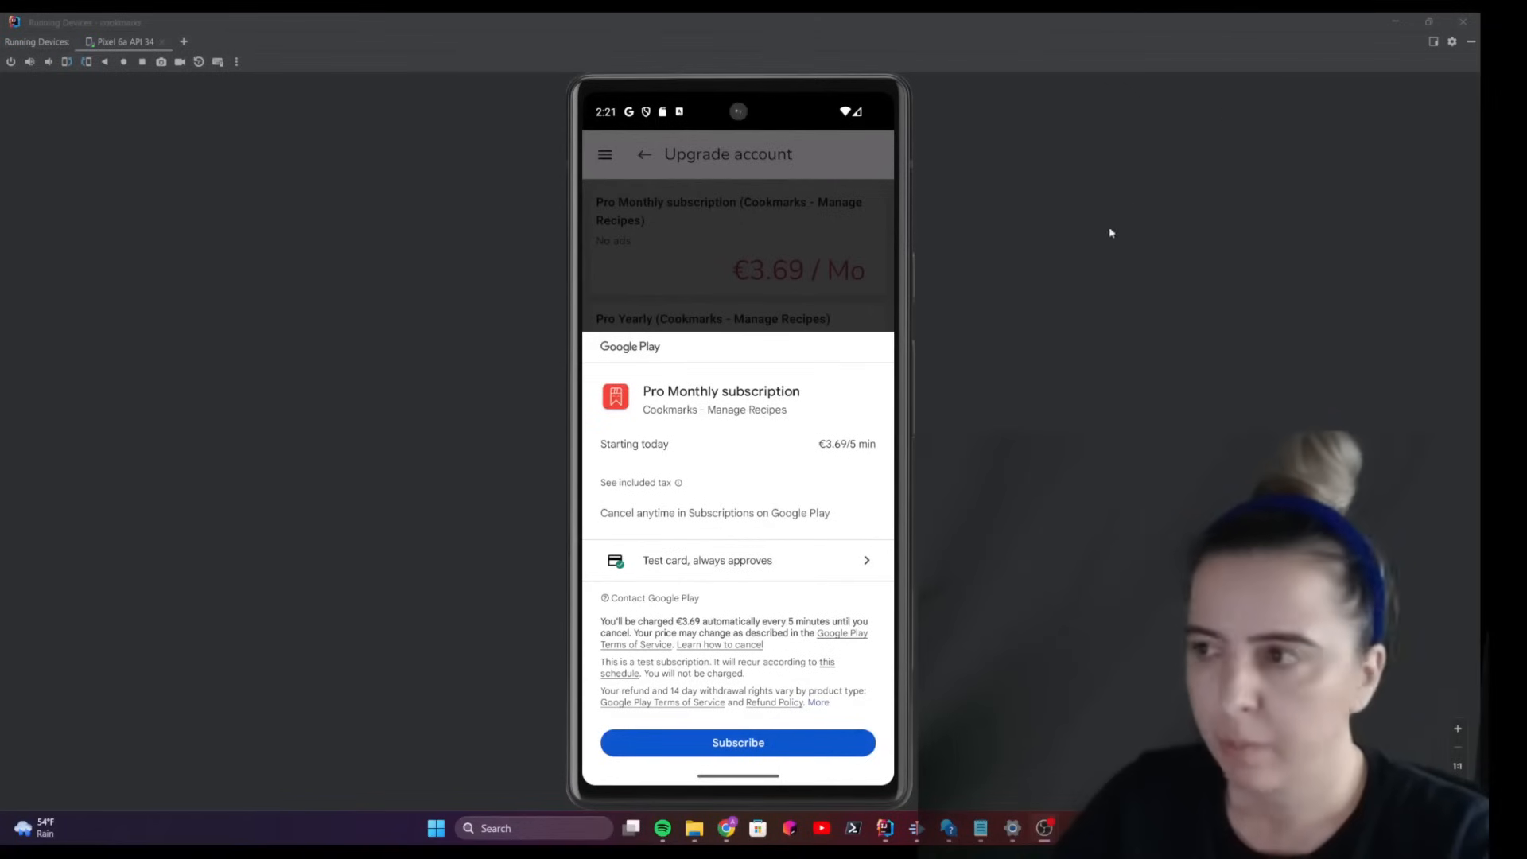
pyautogui.moveTo(1063, 272)
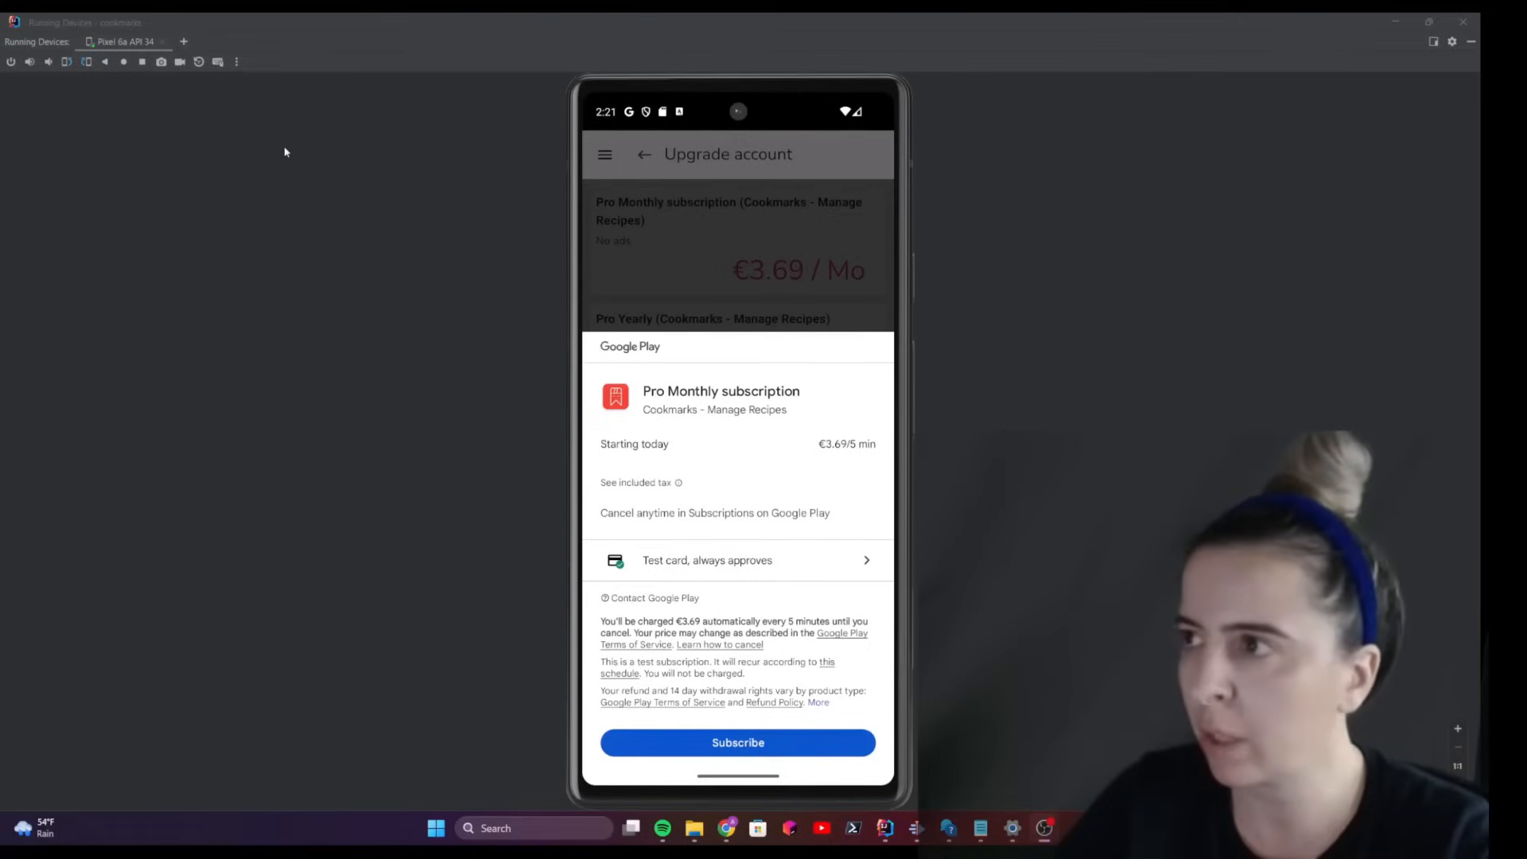
pyautogui.moveTo(311, 290)
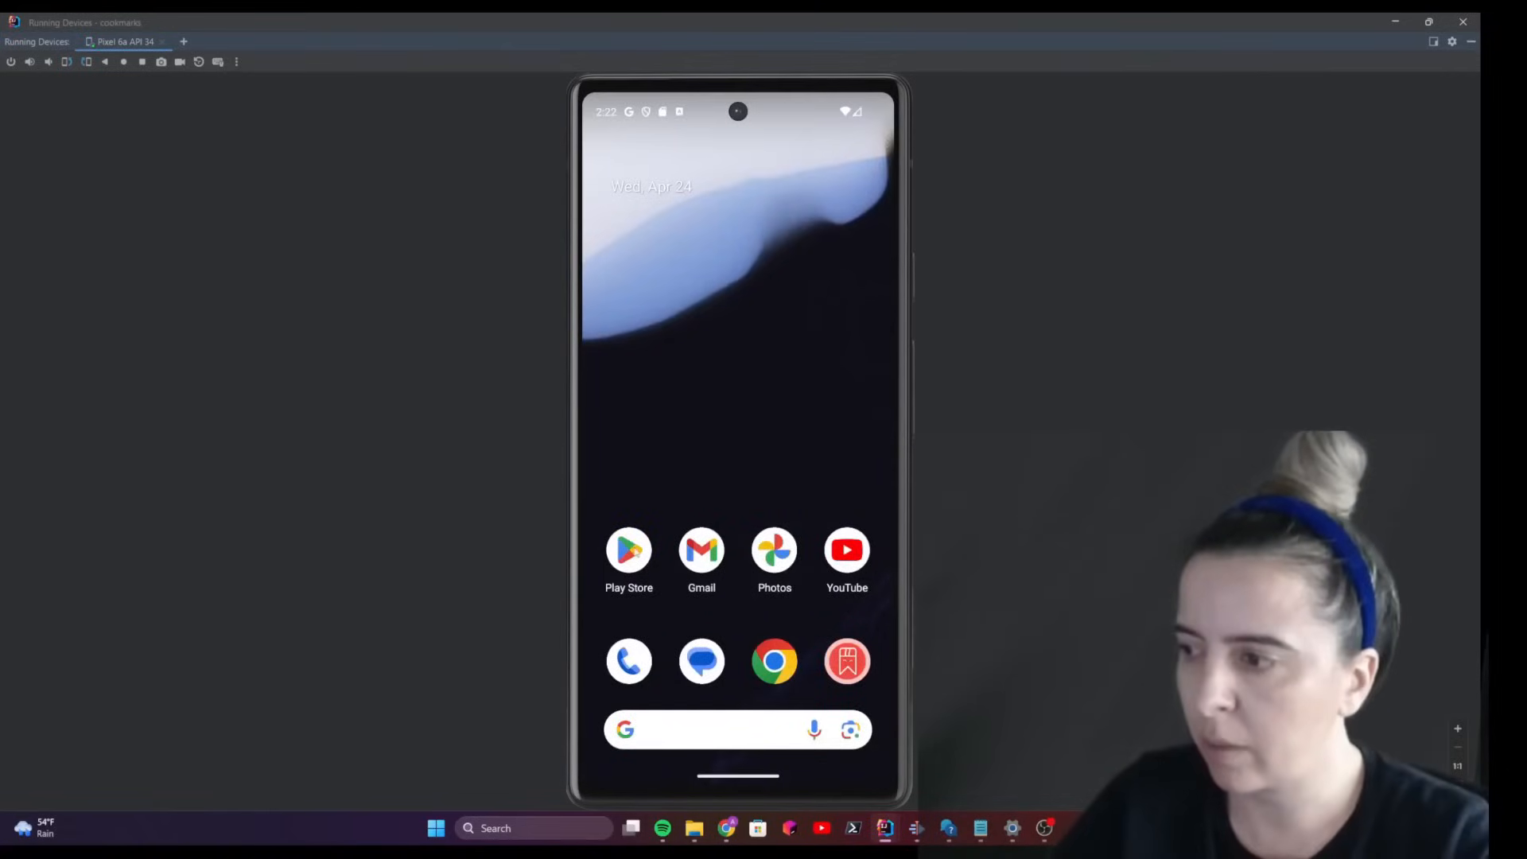
pyautogui.moveTo(629, 547)
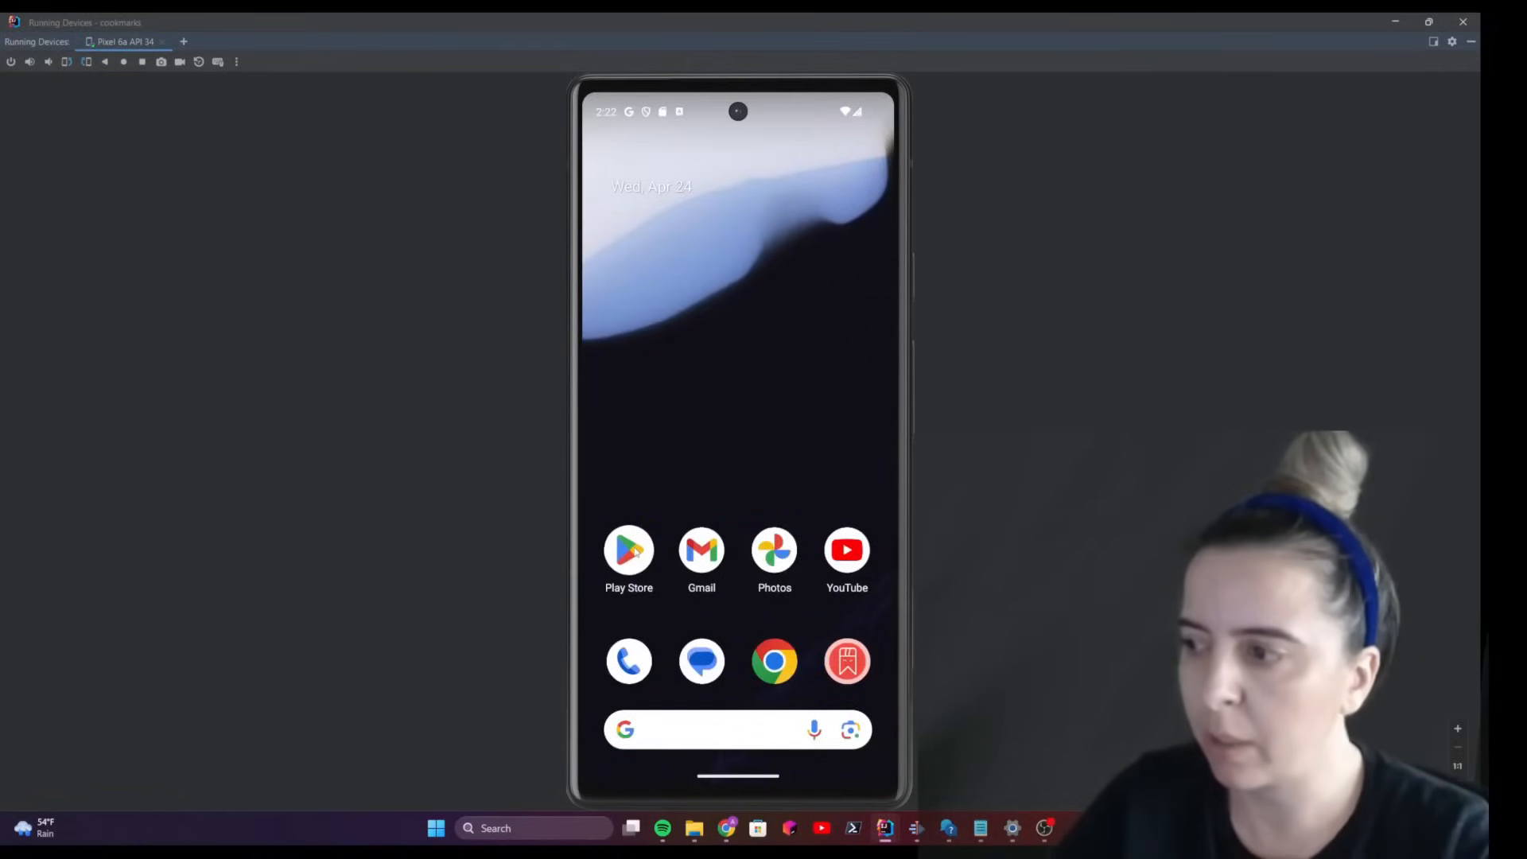
# Open the emulator's app drawer showing all installed apps, including Cookmarks.
pyautogui.click(629, 551)
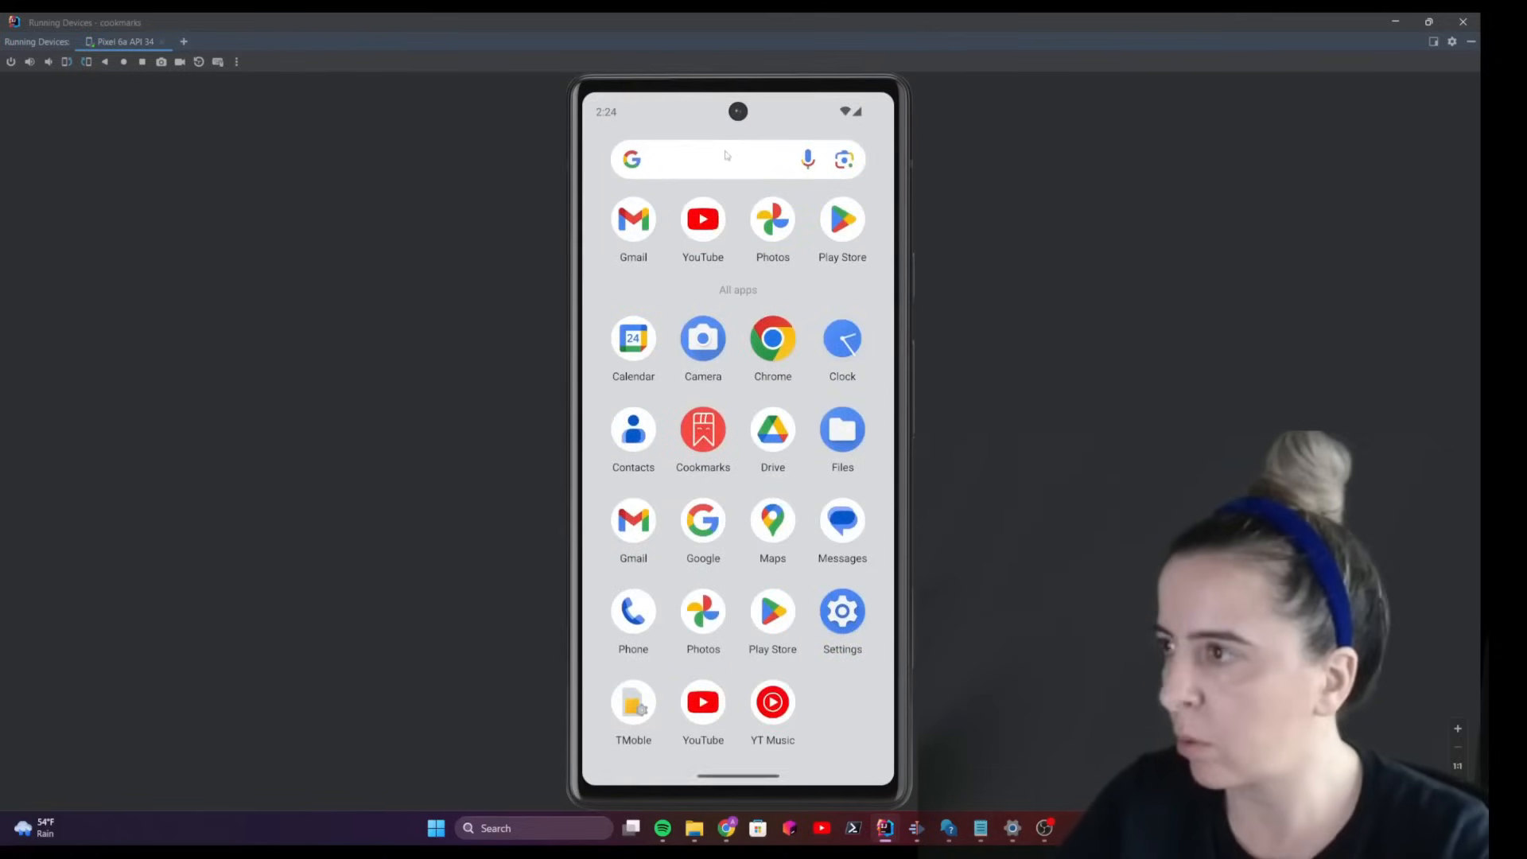
# Search 'sett', then open Settings, Apps, and Google Play Store storage.
pyautogui.write('s')
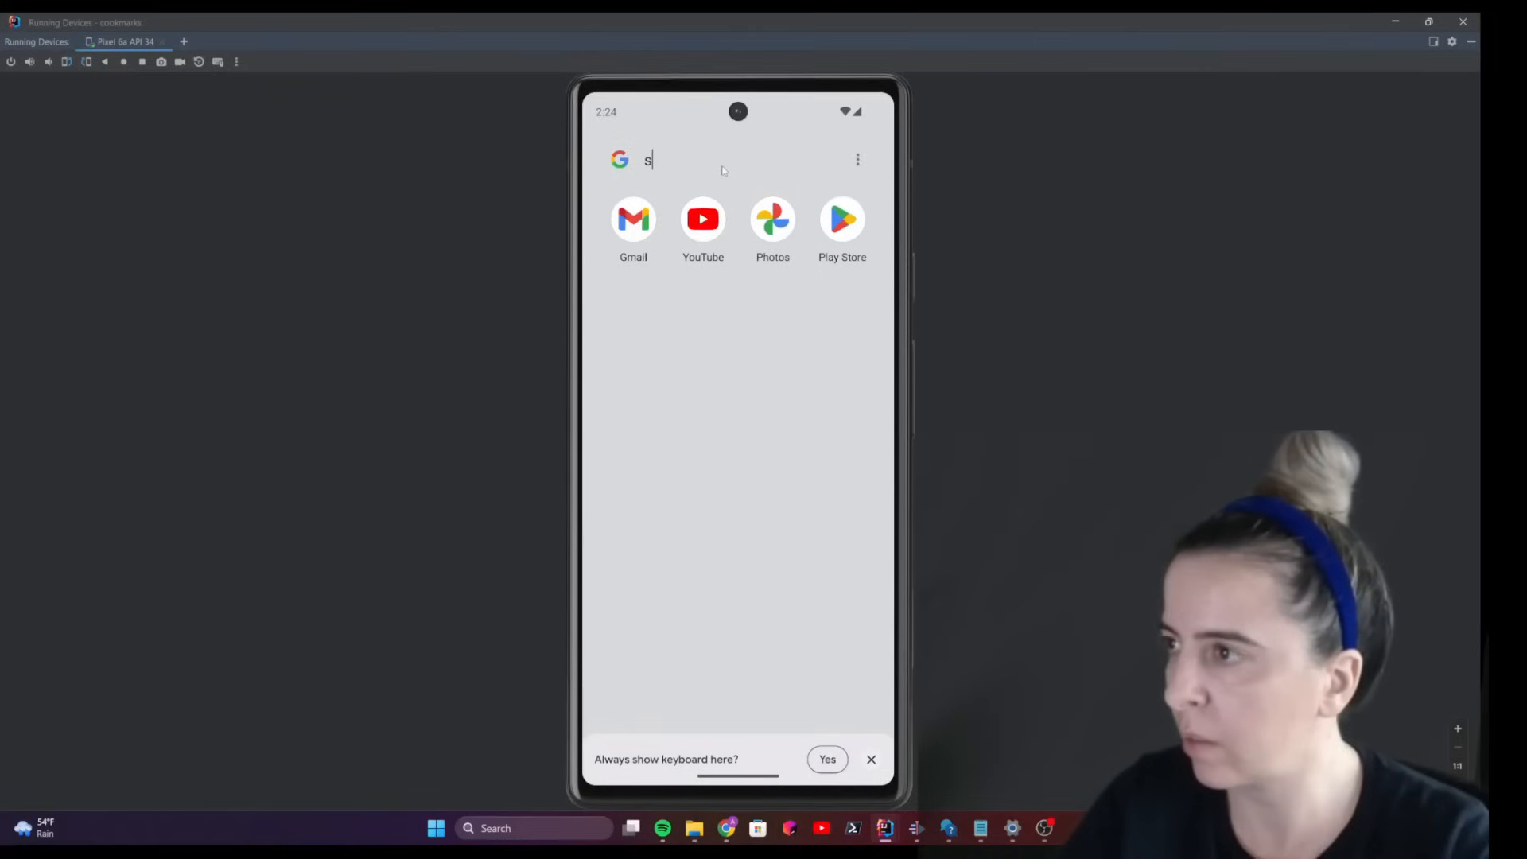
pyautogui.write('ett')
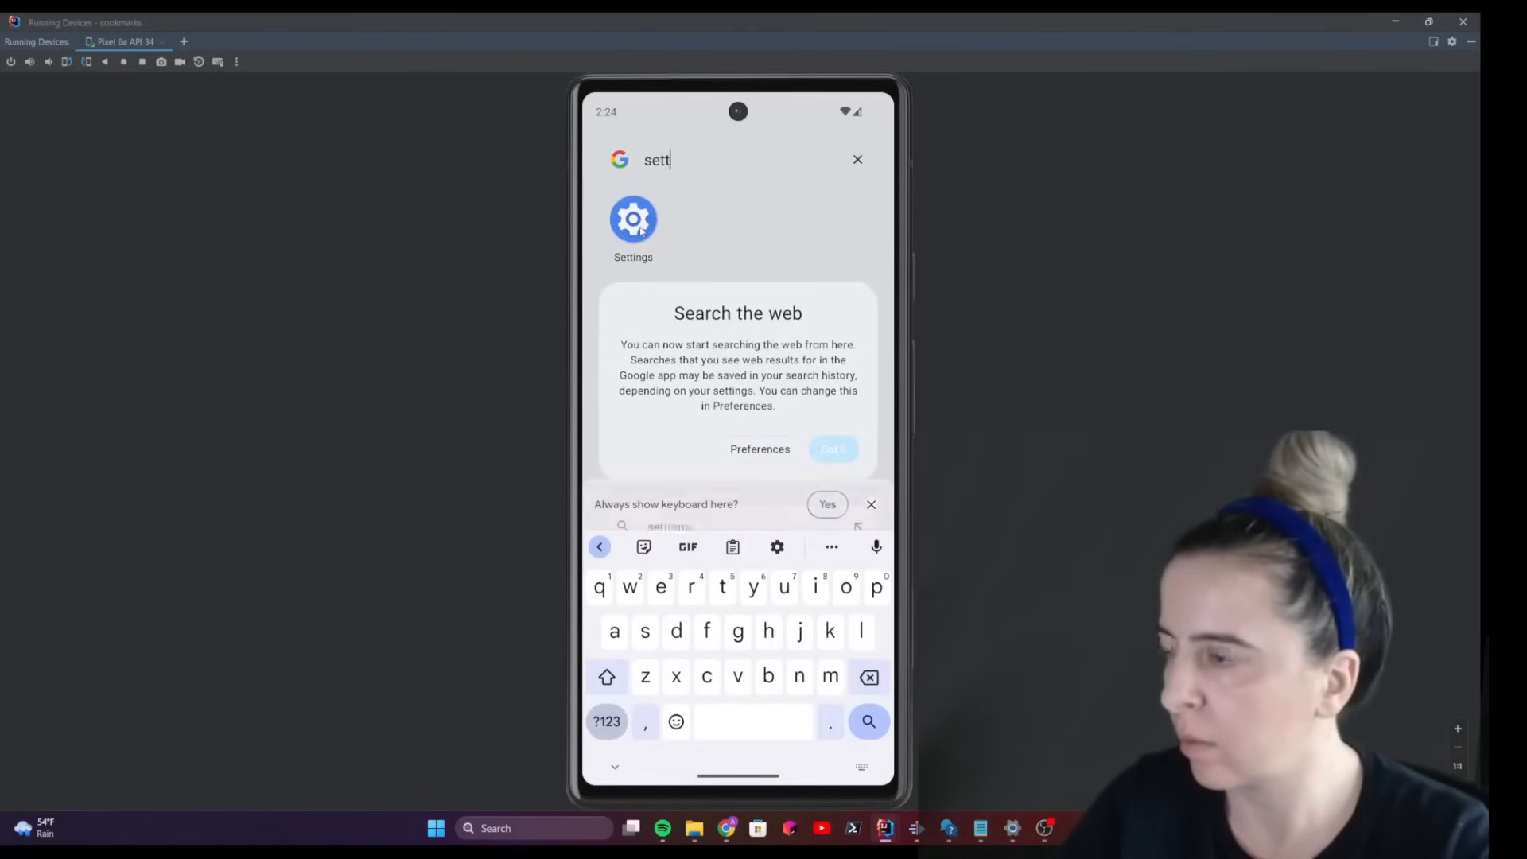
pyautogui.click(633, 218)
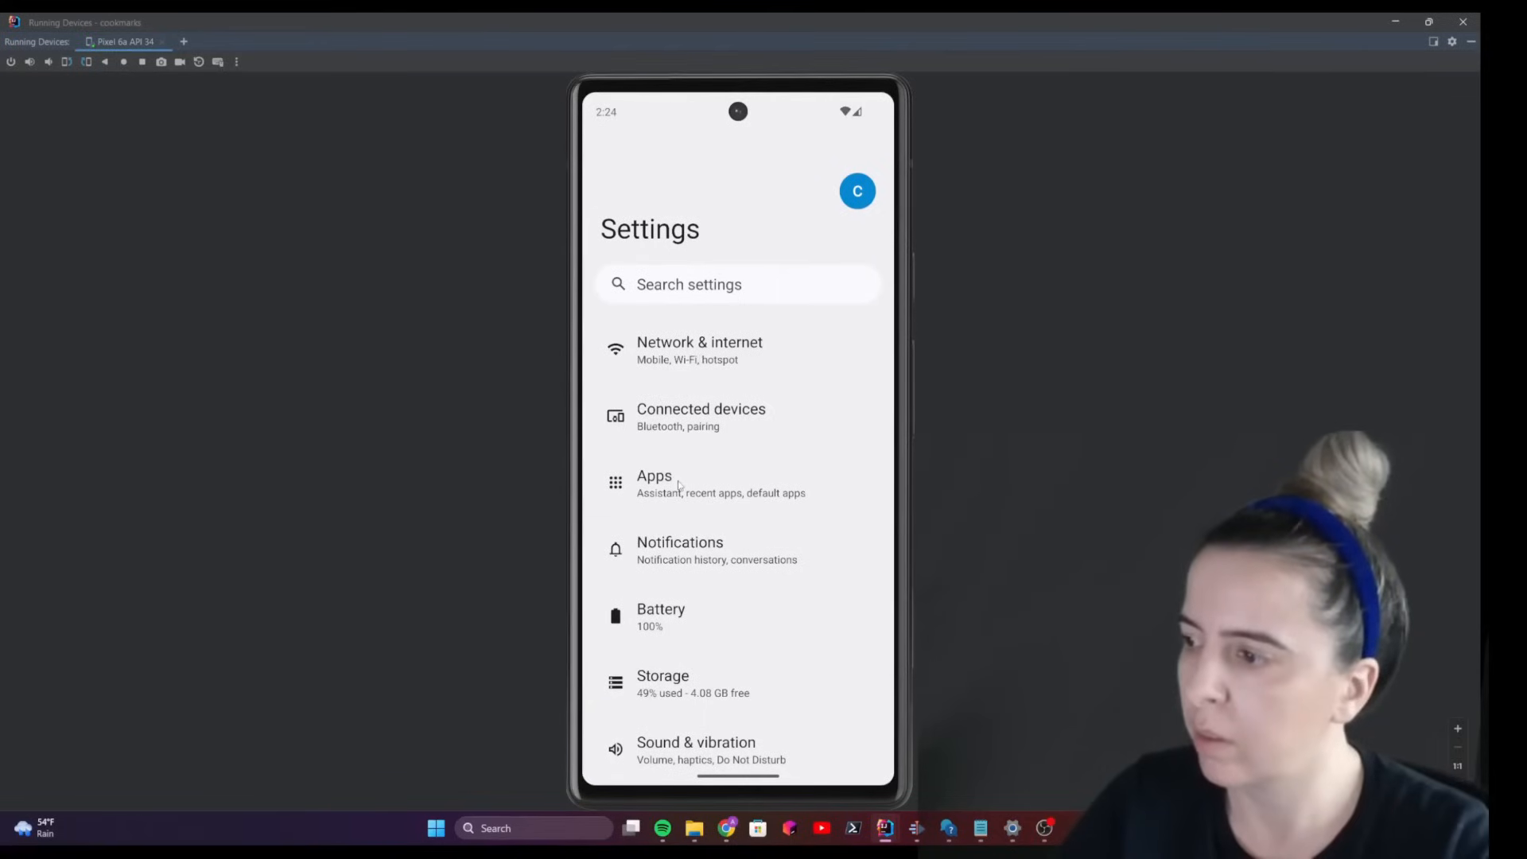
pyautogui.moveTo(841, 364)
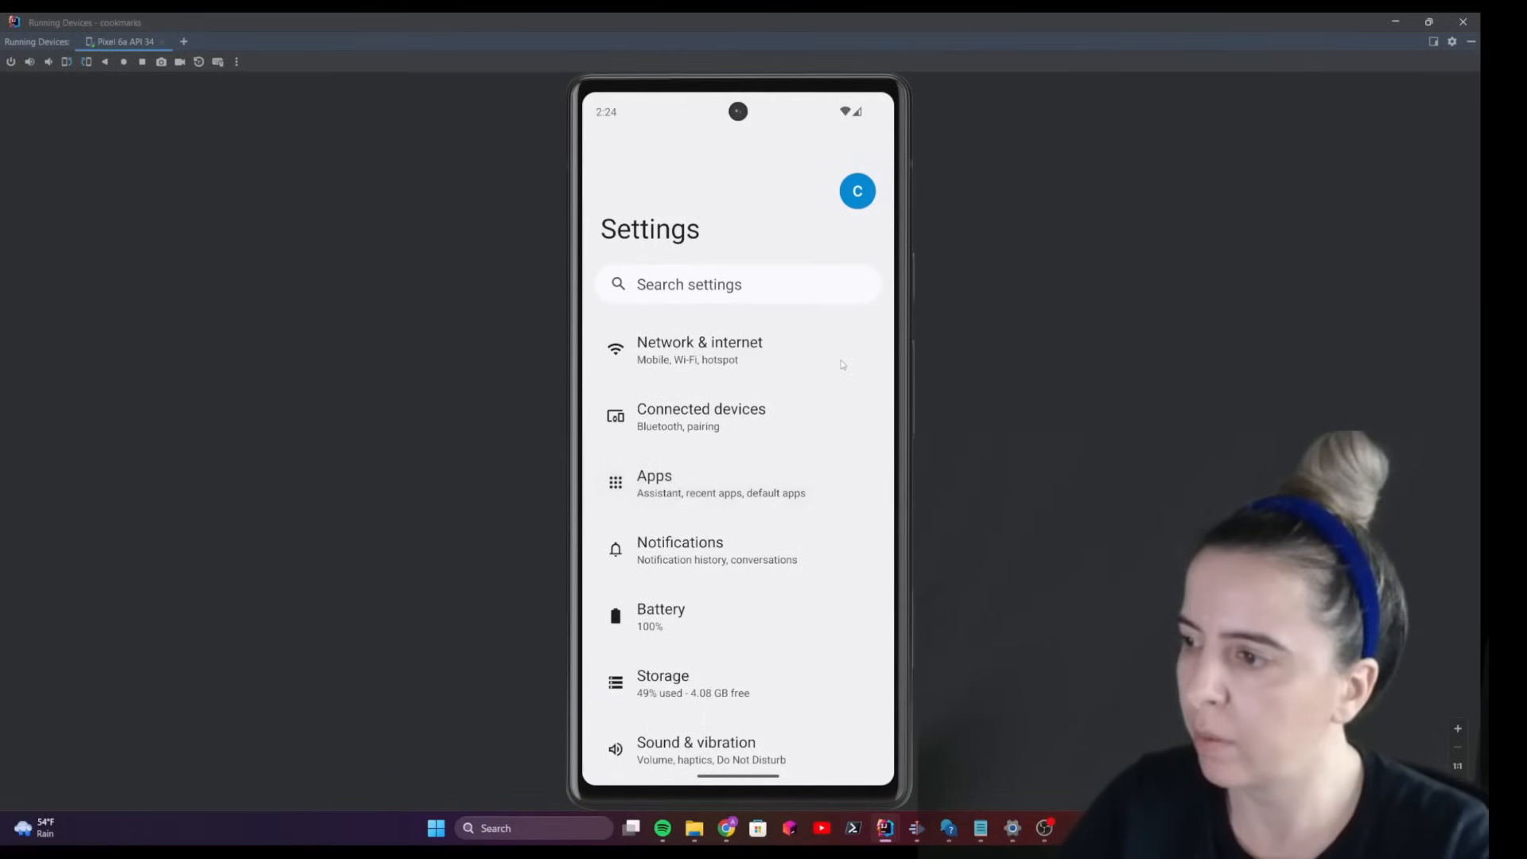
pyautogui.click(654, 484)
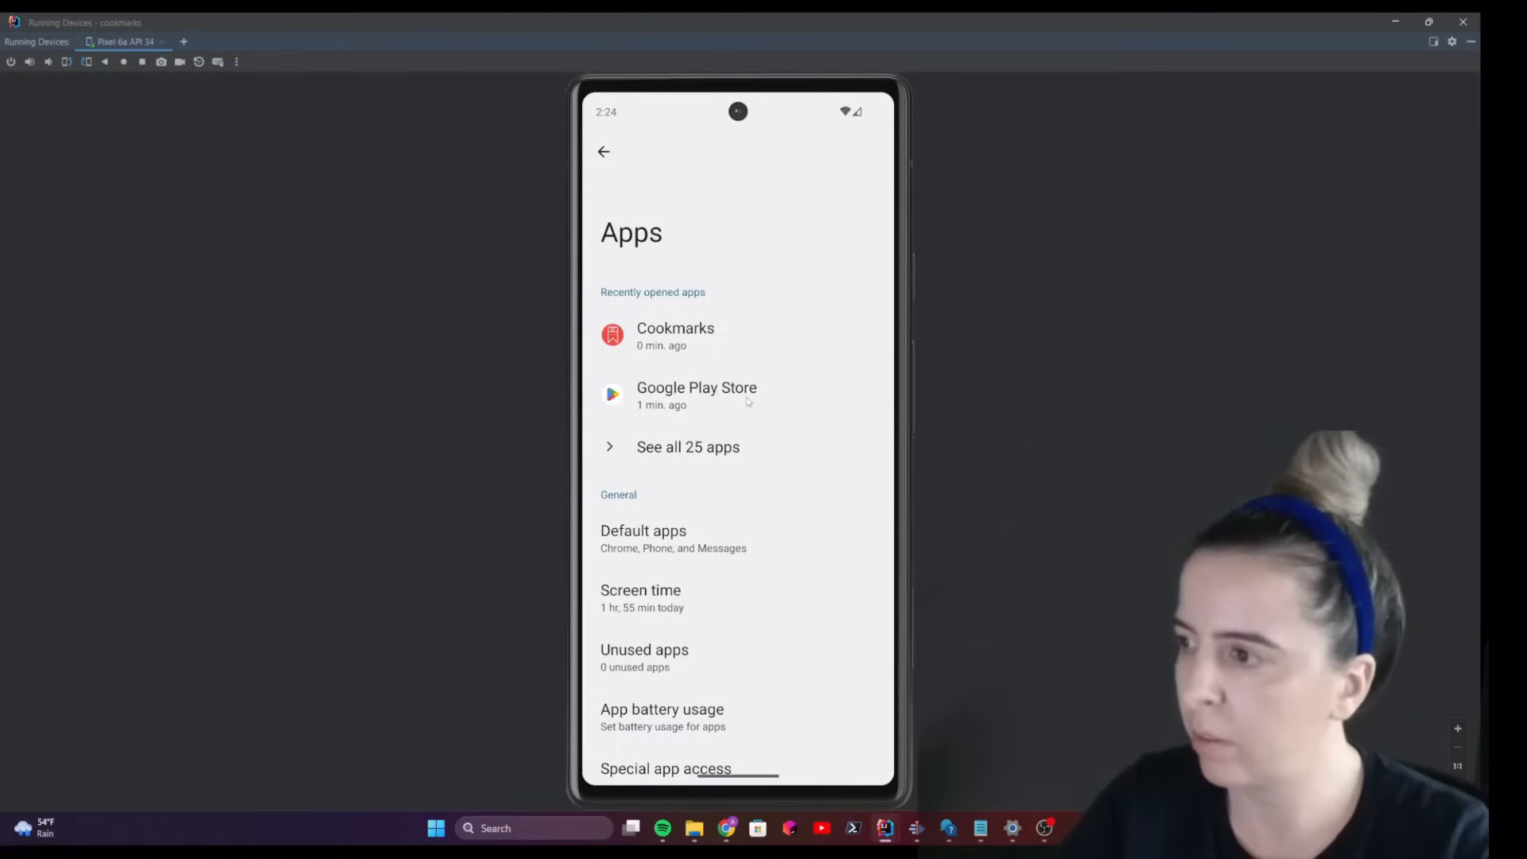
pyautogui.click(697, 395)
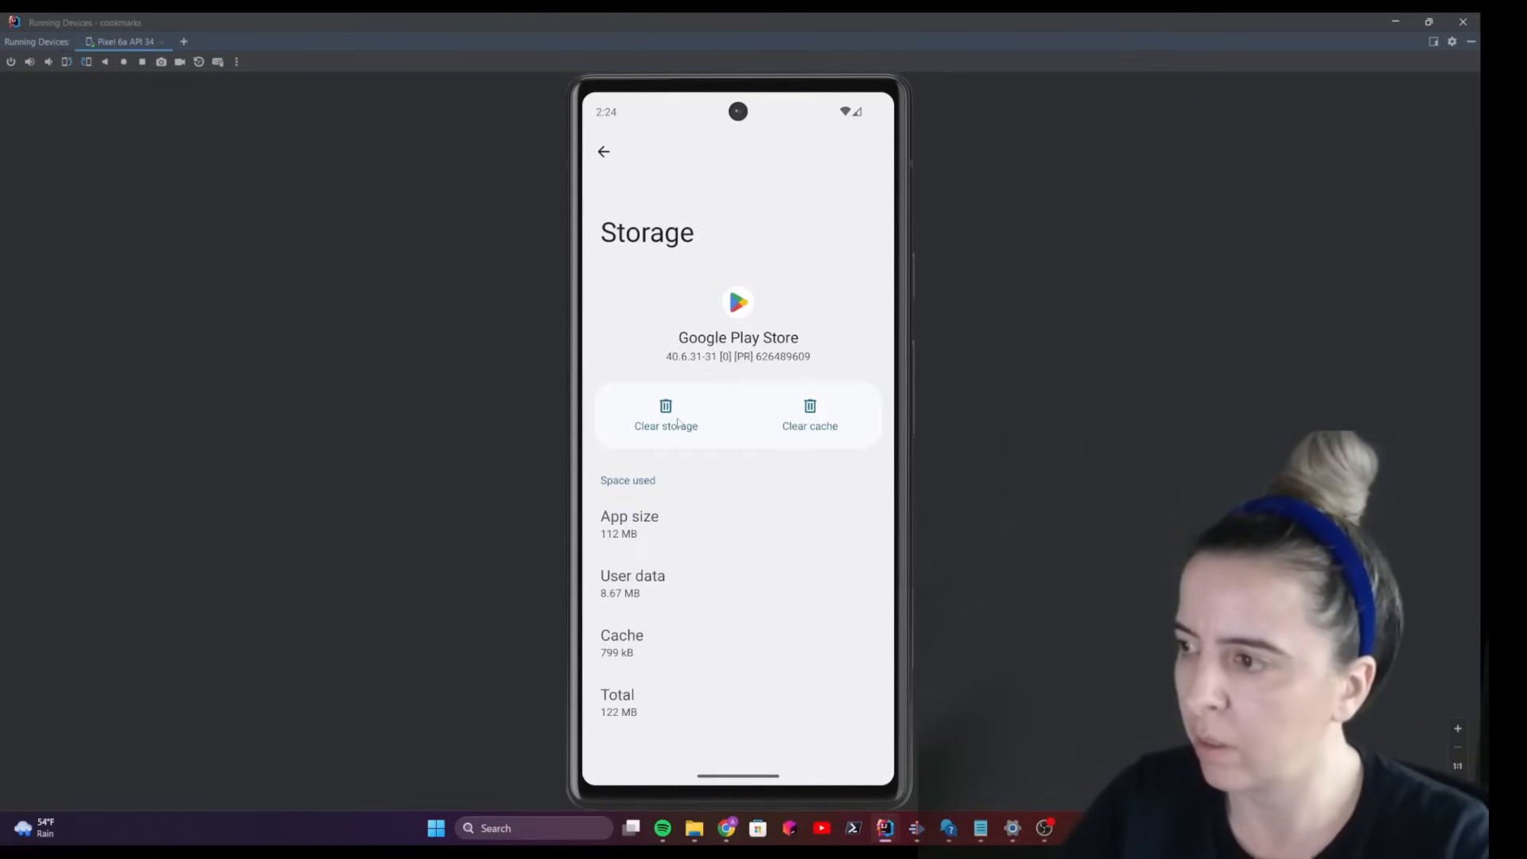
# Clear the Google Play Store app's cache.
pyautogui.click(667, 419)
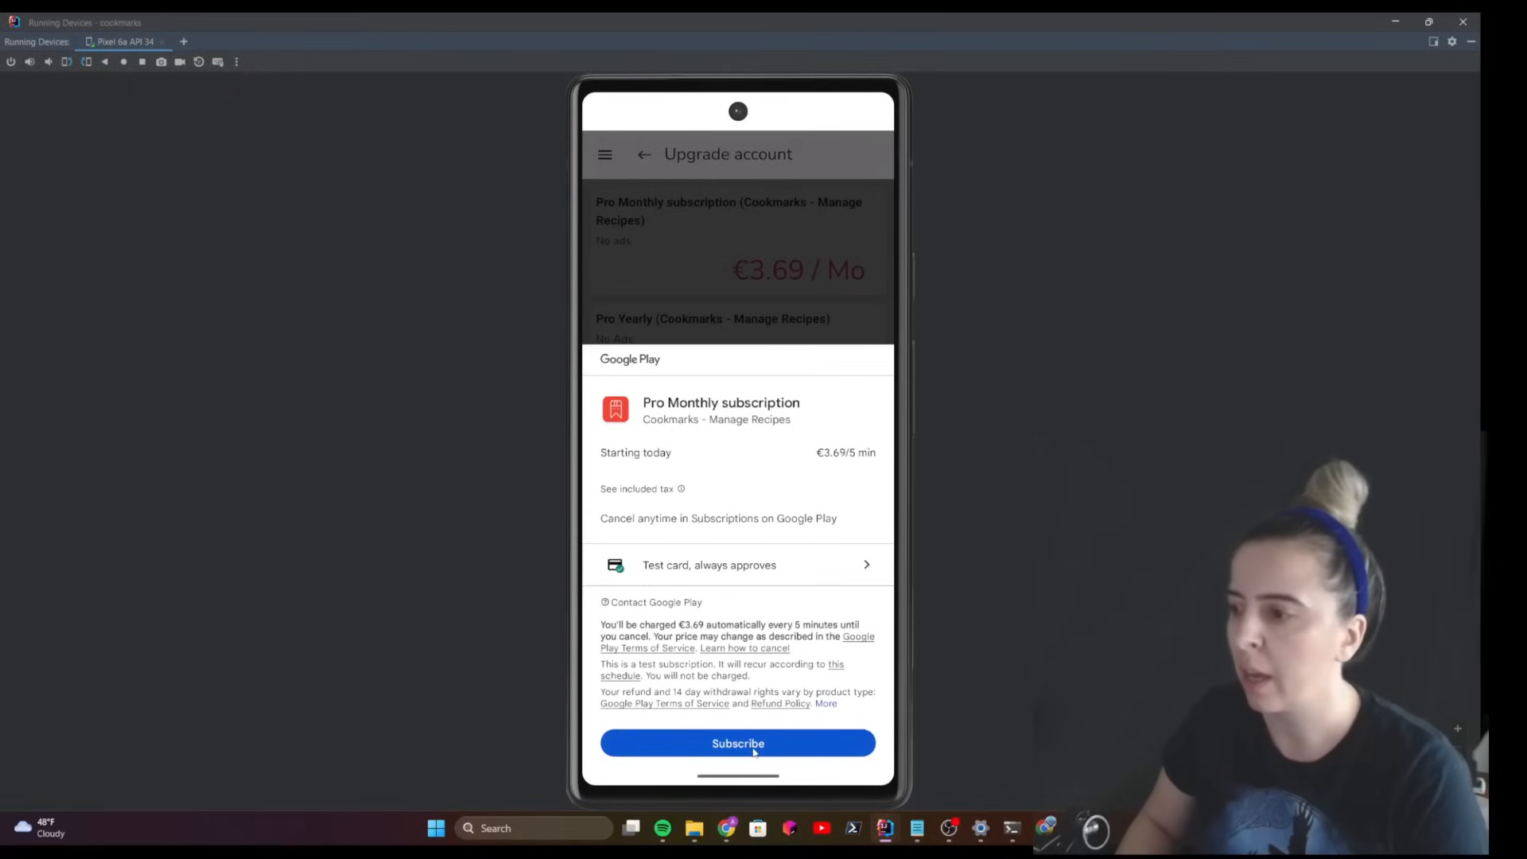
# Subscribe to Pro Monthly with the test card, declining purchase authentication, then return to the recipe list.
pyautogui.click(738, 742)
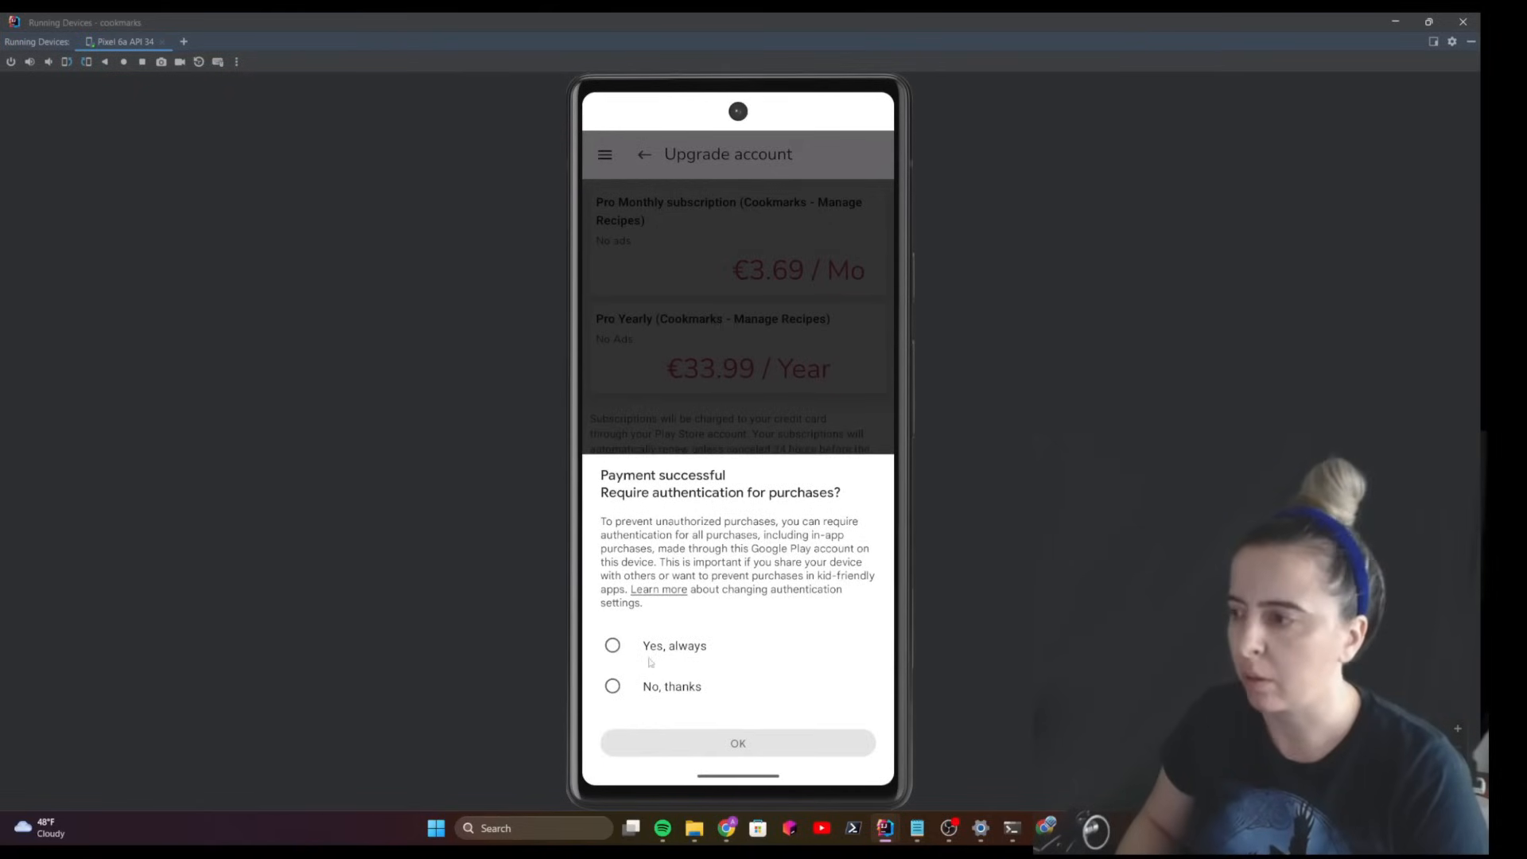
pyautogui.click(612, 685)
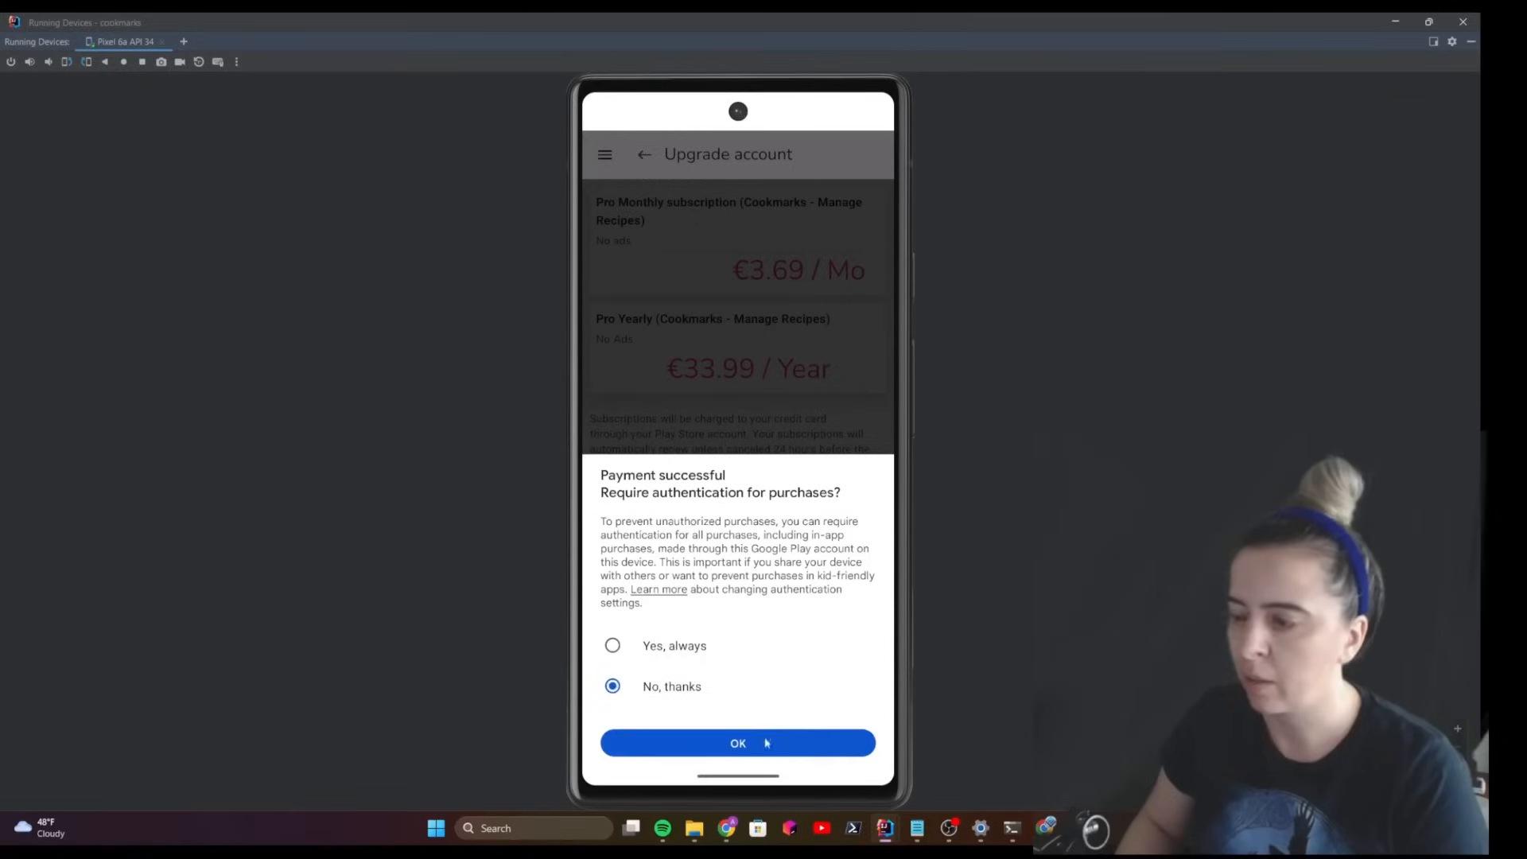
pyautogui.click(737, 743)
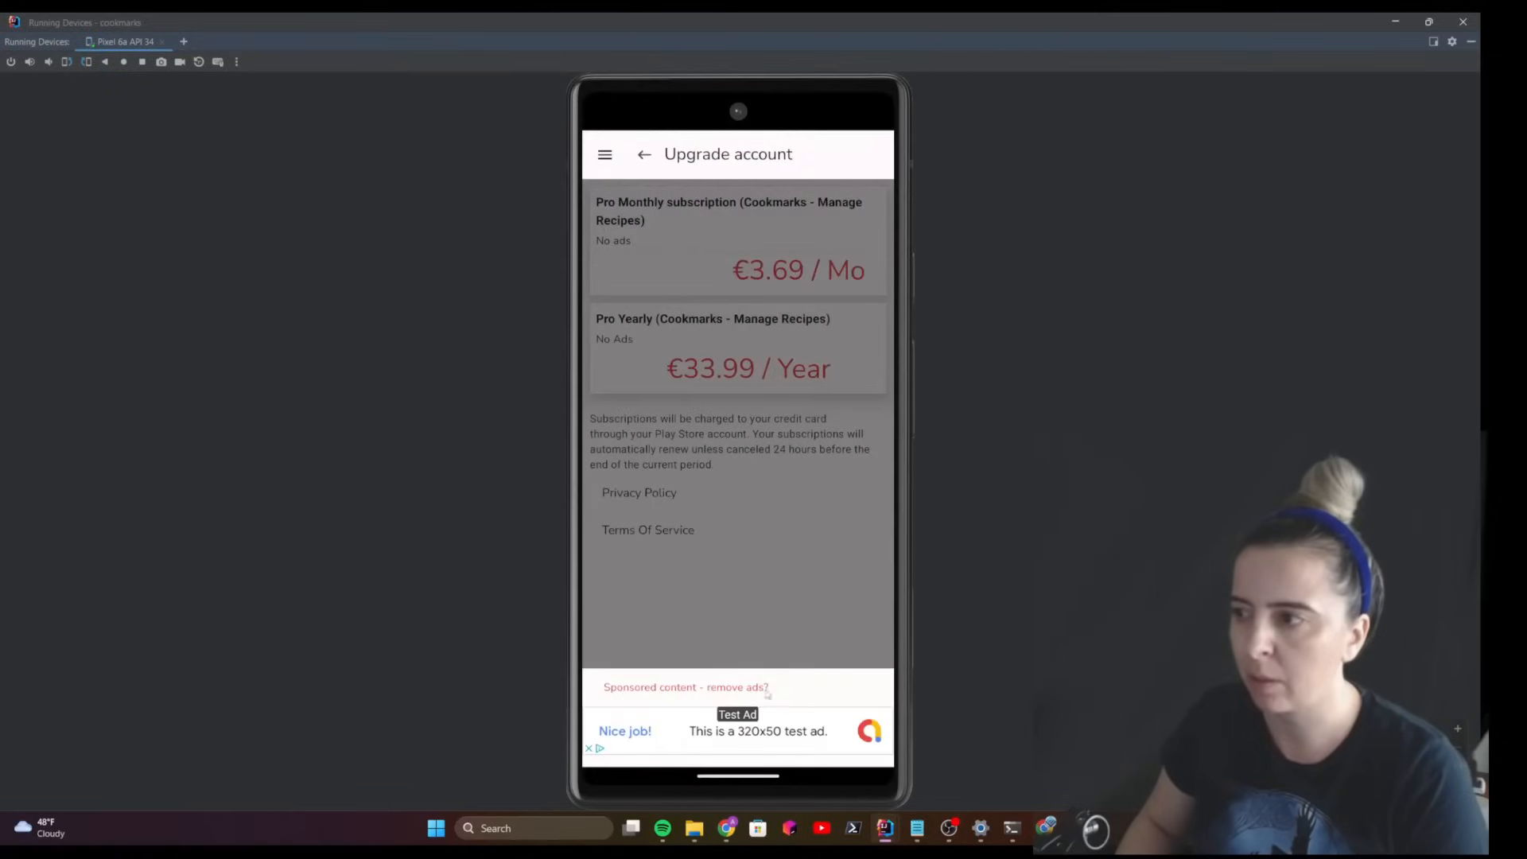
pyautogui.click(643, 153)
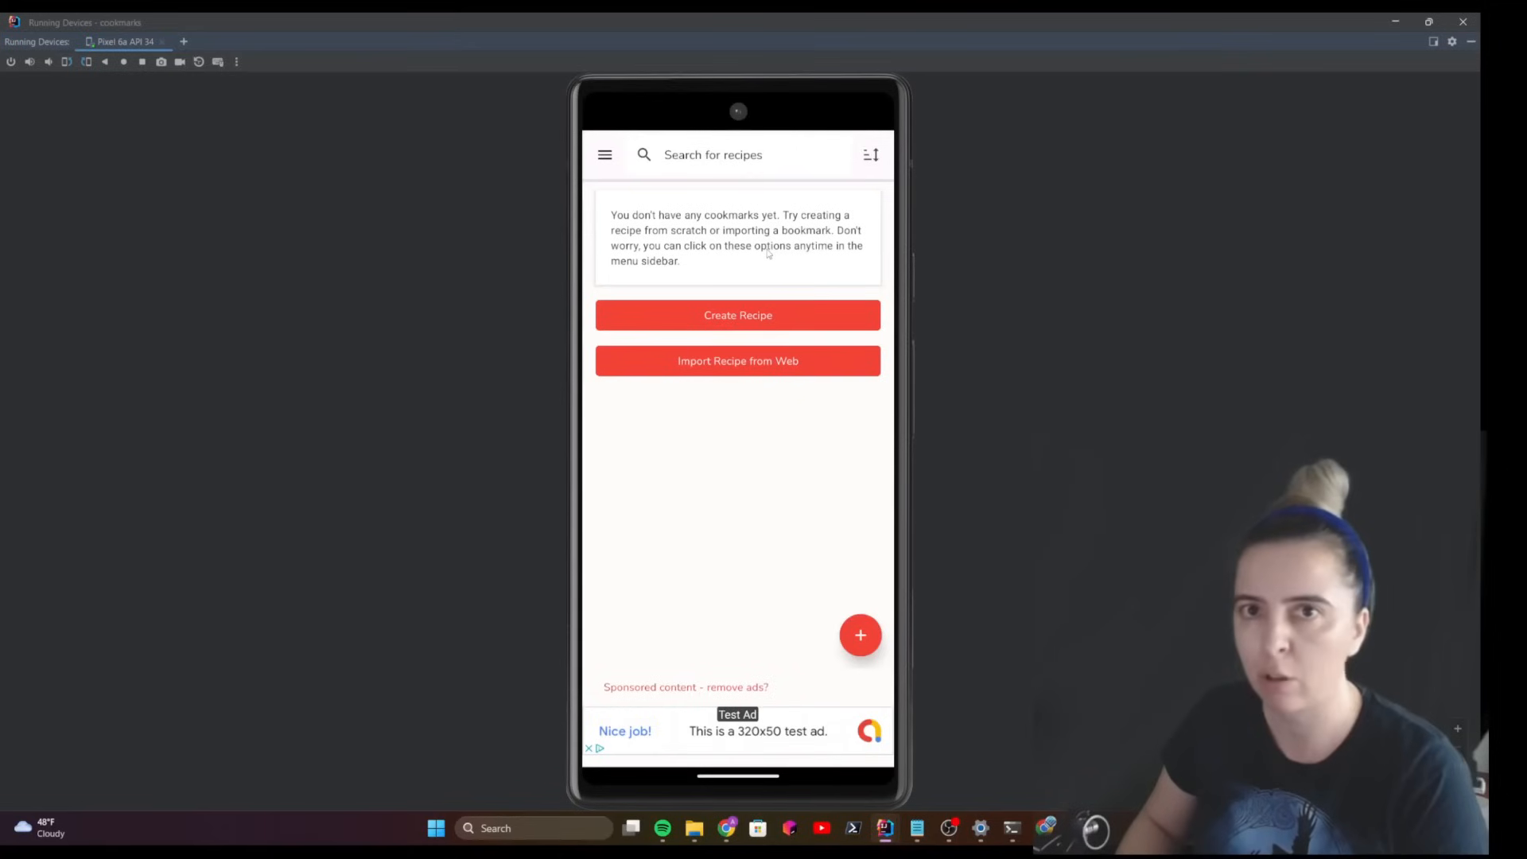
pyautogui.moveTo(735, 510)
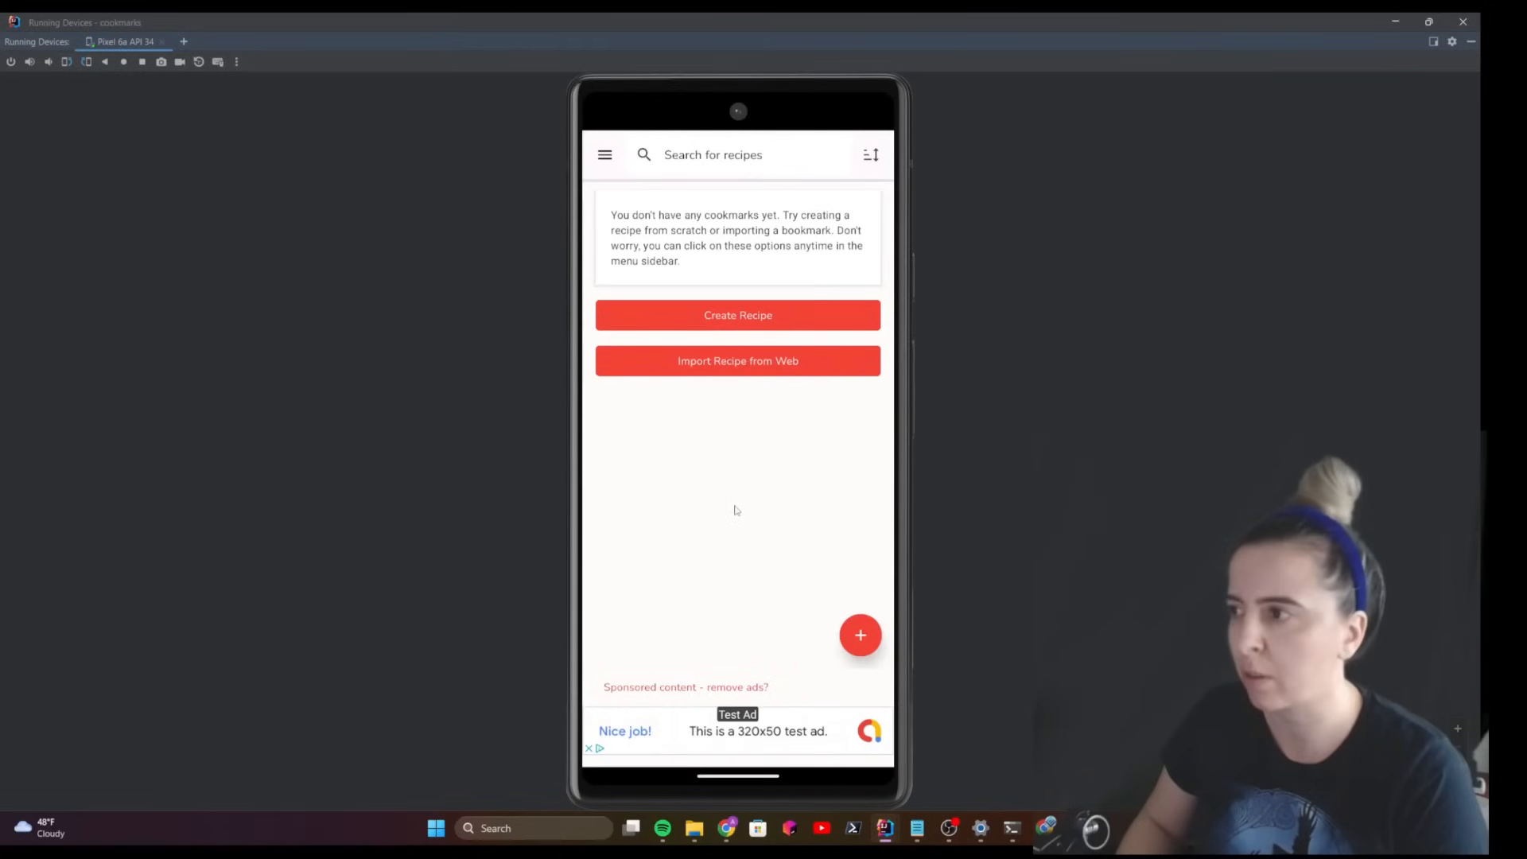